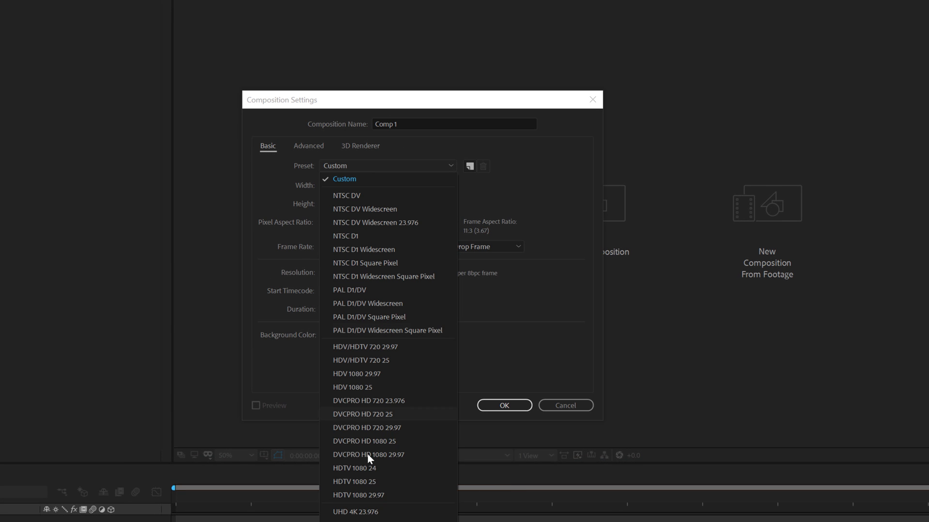
# Create the 'Main' composition from the HDTV 1080 29.97 preset.
pyautogui.click(358, 495)
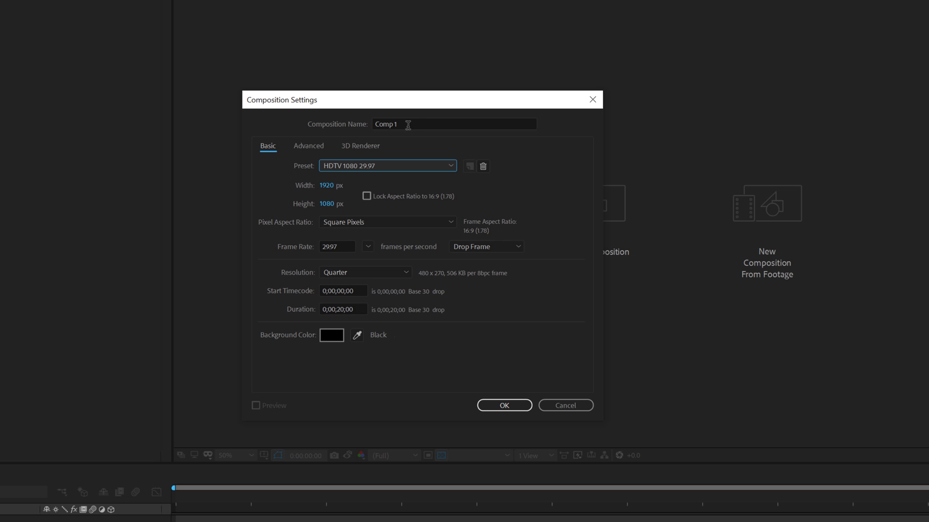
pyautogui.write('Main')
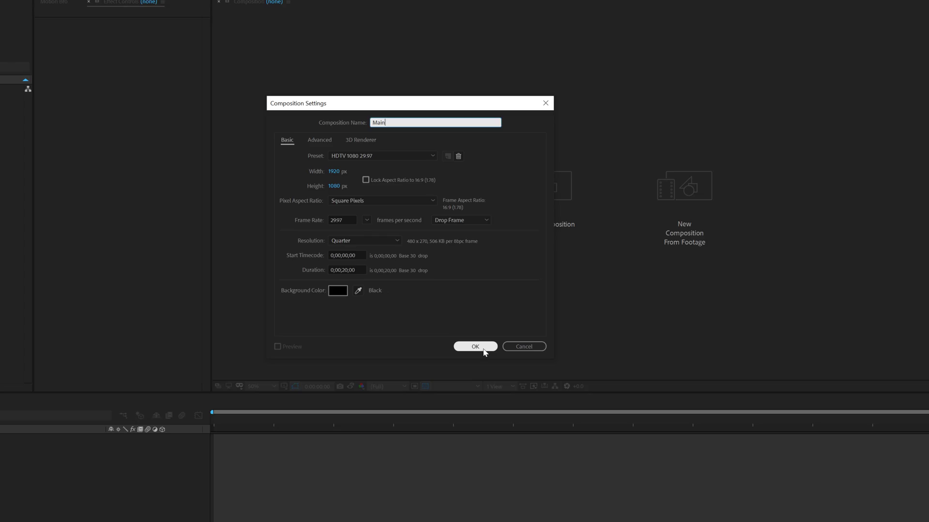
pyautogui.click(474, 346)
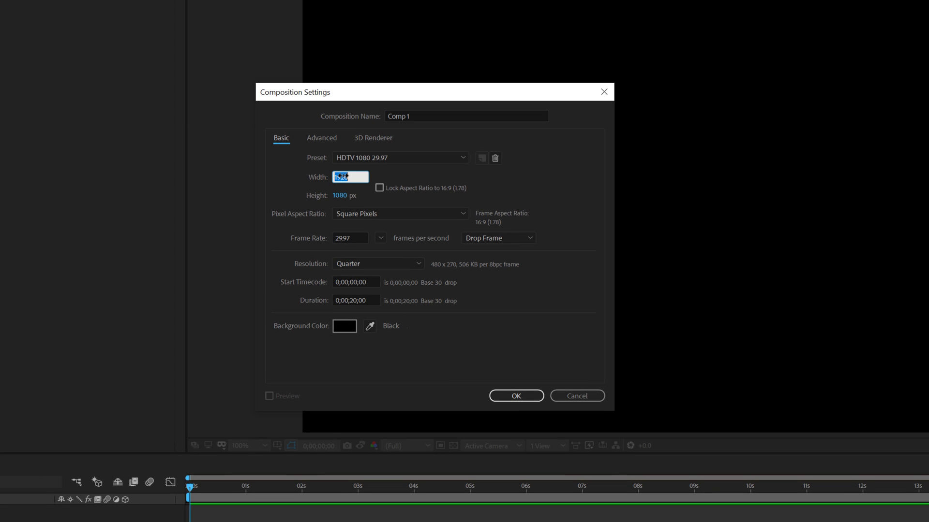
# Create a second composition 'Text' at 440×120 px.
pyautogui.write('440')
pyautogui.click(345, 195)
pyautogui.write('120')
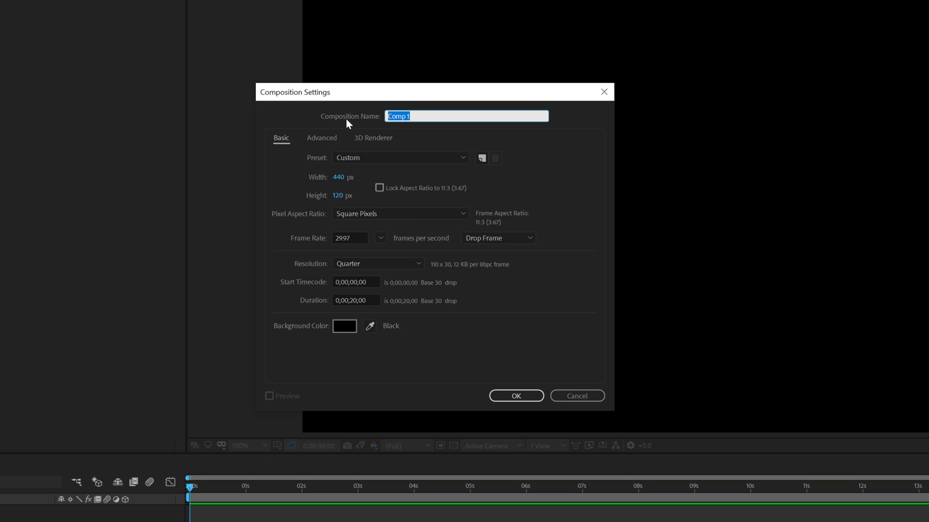
pyautogui.write('Text')
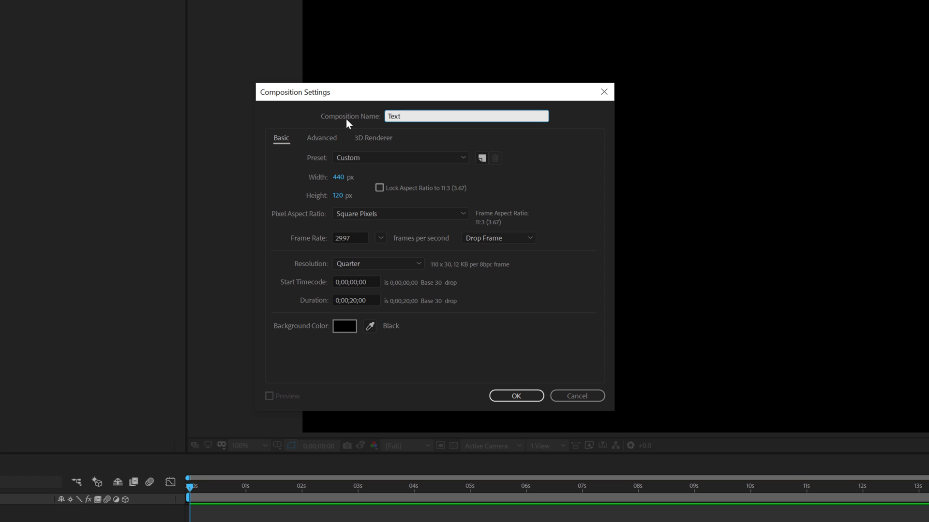
pyautogui.click(516, 395)
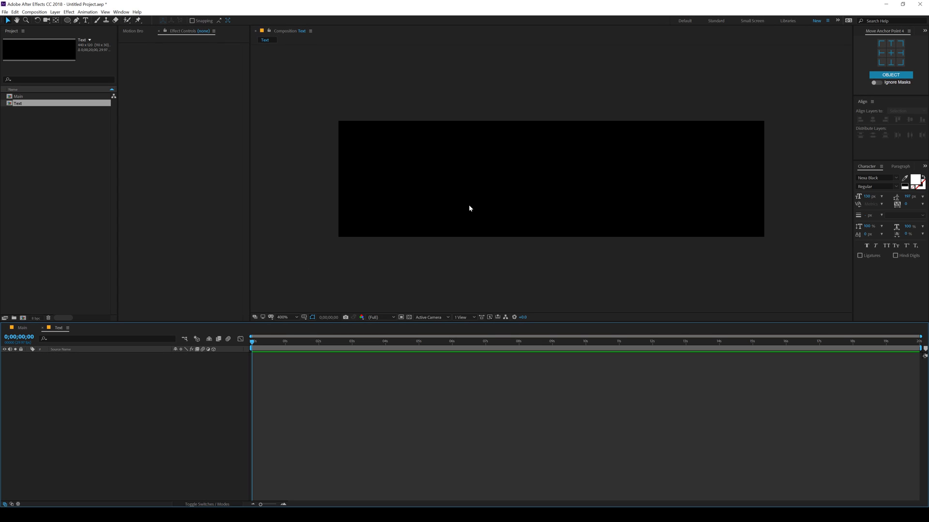
# Add a white 'TYPO' text layer and centre it in the Text composition.
pyautogui.click(86, 21)
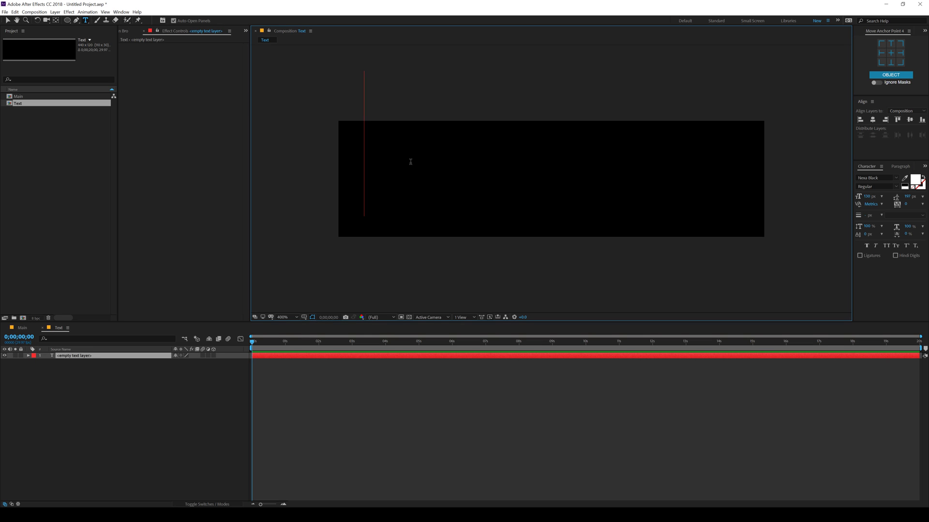
pyautogui.write('TYPO')
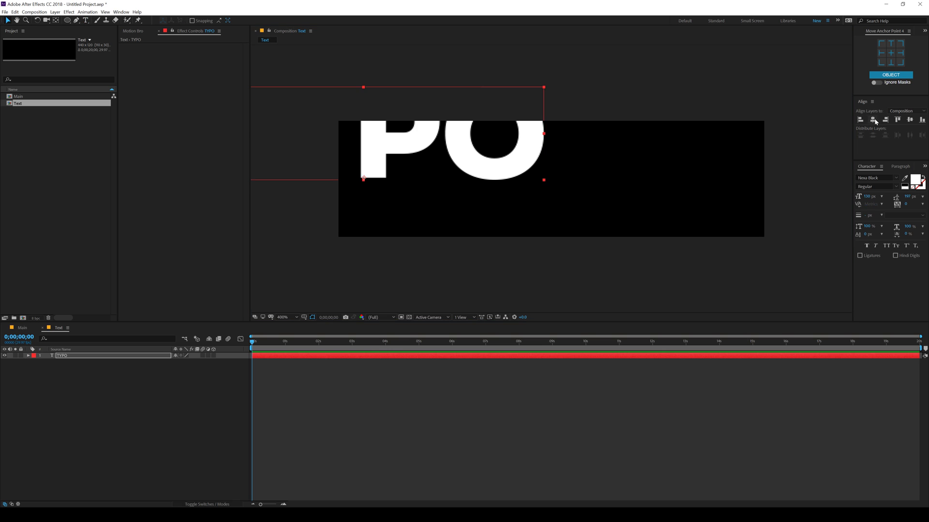
pyautogui.click(913, 120)
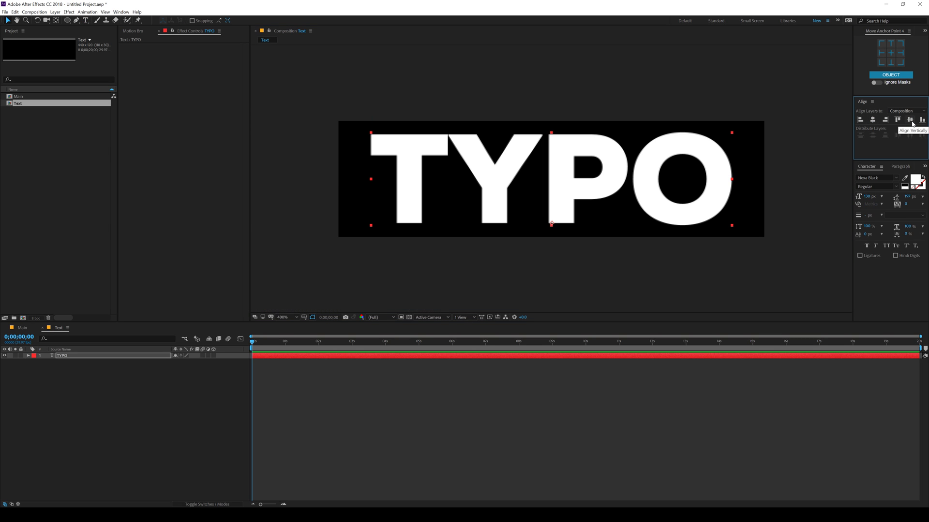
pyautogui.moveTo(108, 27)
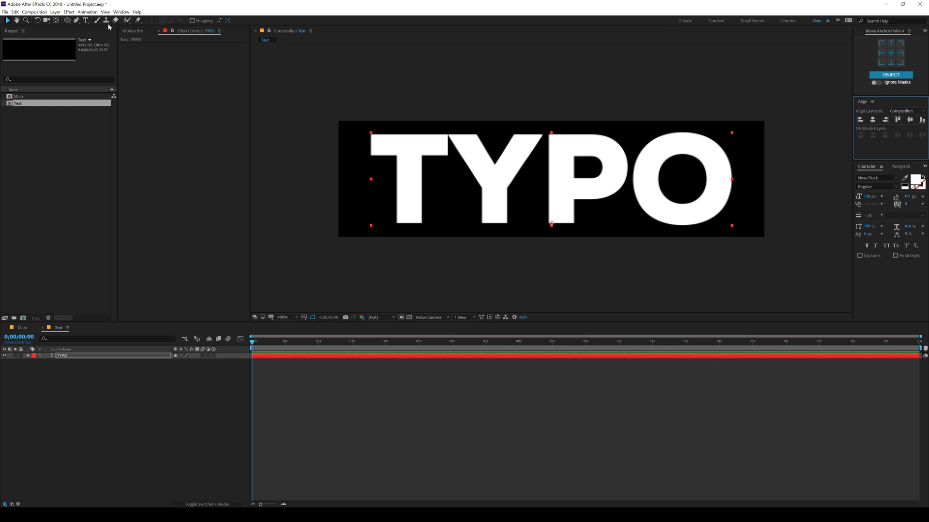
pyautogui.click(121, 11)
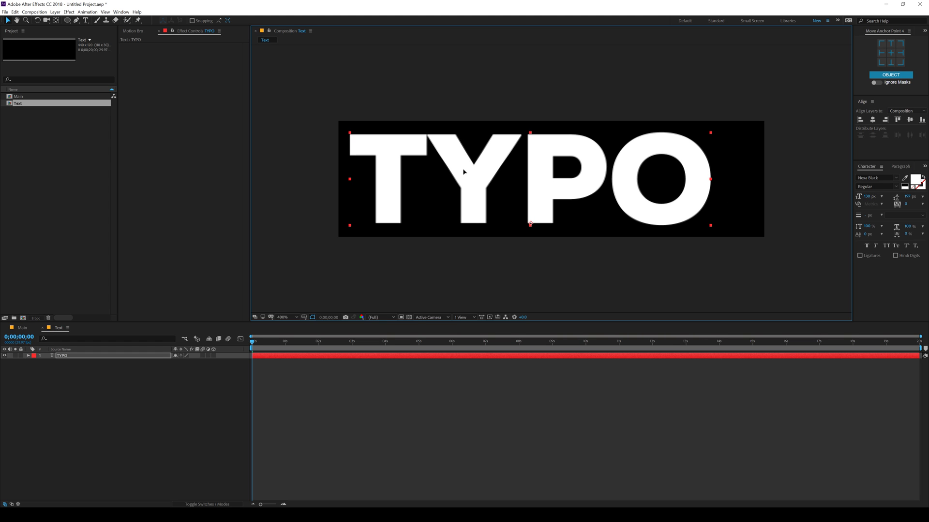
pyautogui.click(108, 349)
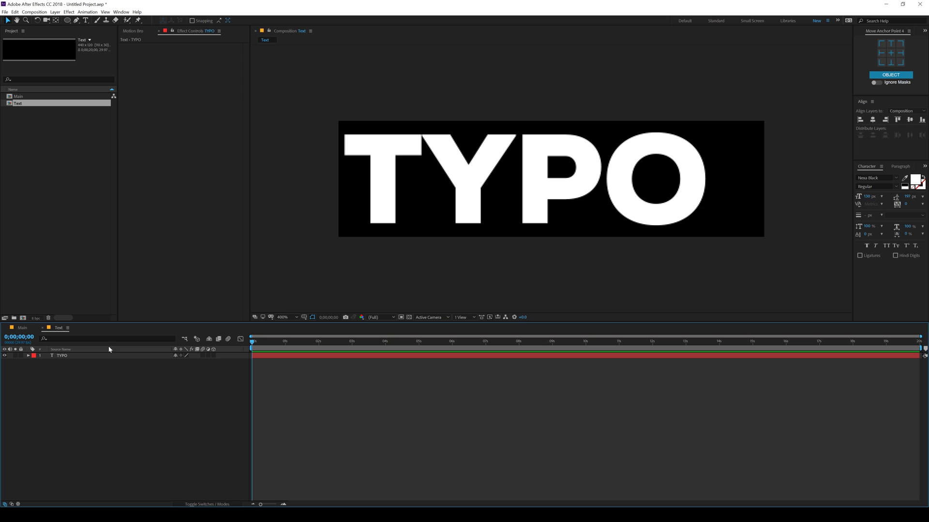
# Draw a small white rectangle after the letters so the comp reads 'TYPO-'.
pyautogui.click(66, 19)
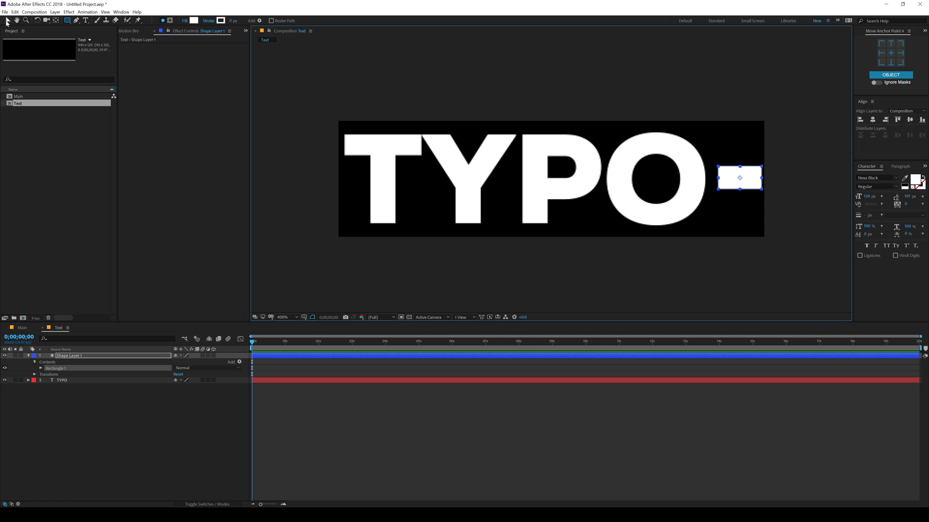
pyautogui.click(6, 19)
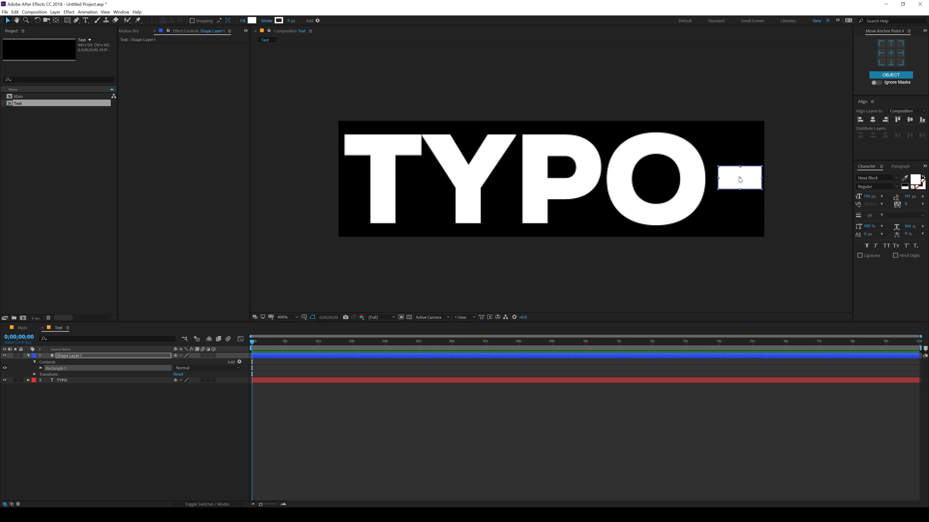
pyautogui.click(740, 179)
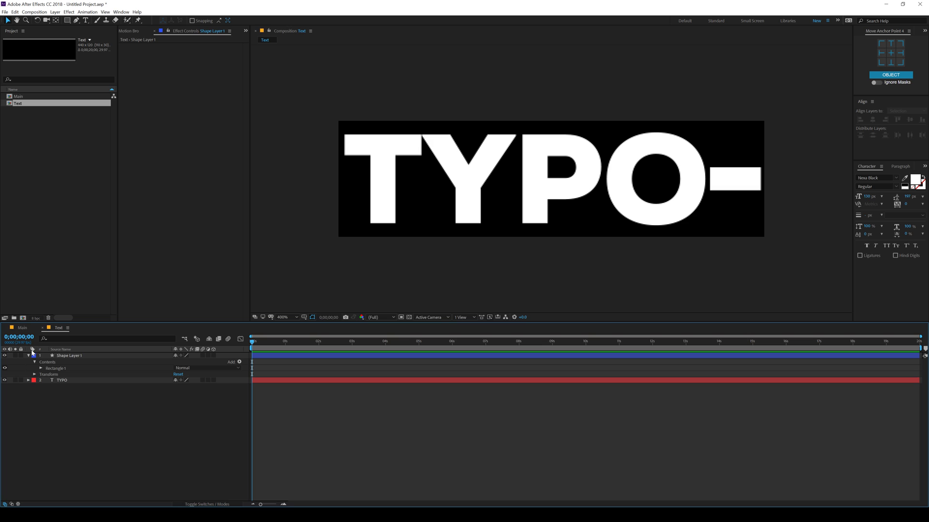
pyautogui.click(28, 355)
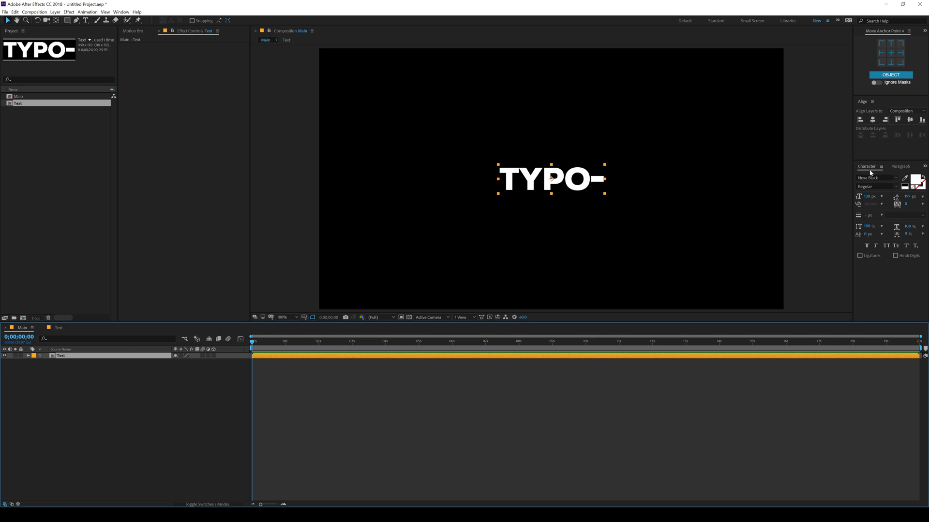
# Apply CC RepeTile to the Text layer in Main with Expand Right and Left at 2000.
pyautogui.click(911, 166)
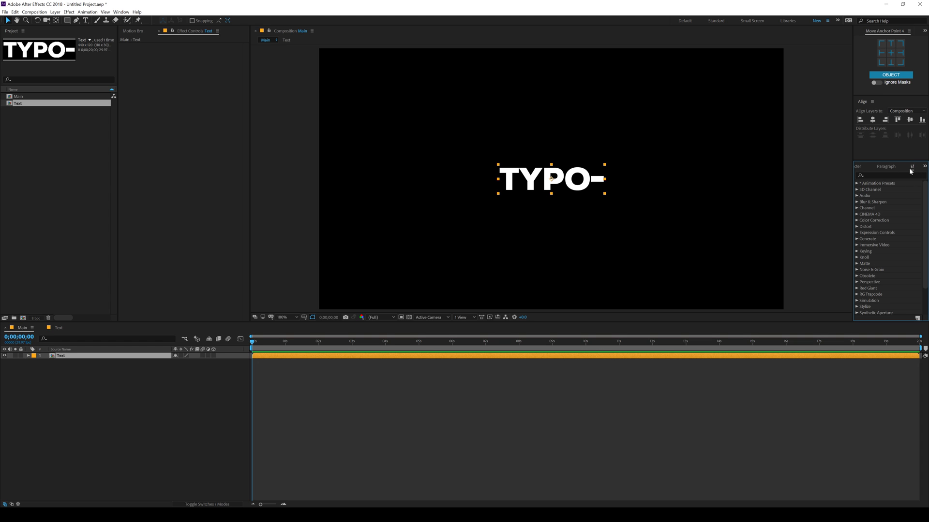
pyautogui.click(121, 11)
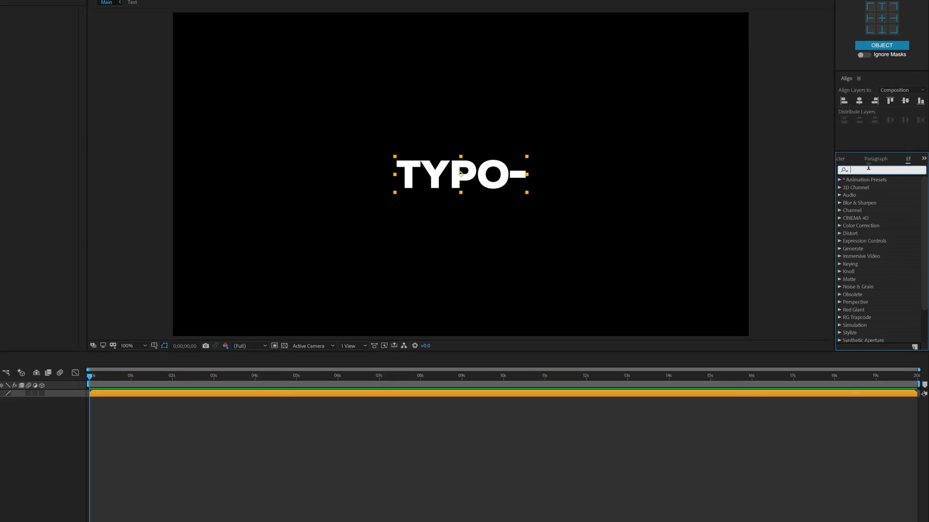
pyautogui.write('cc re')
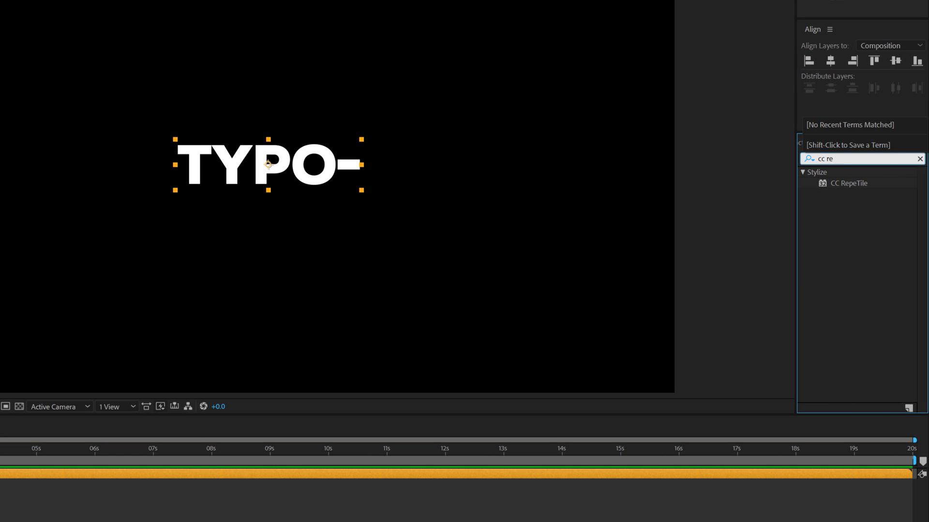
pyautogui.doubleClick(850, 182)
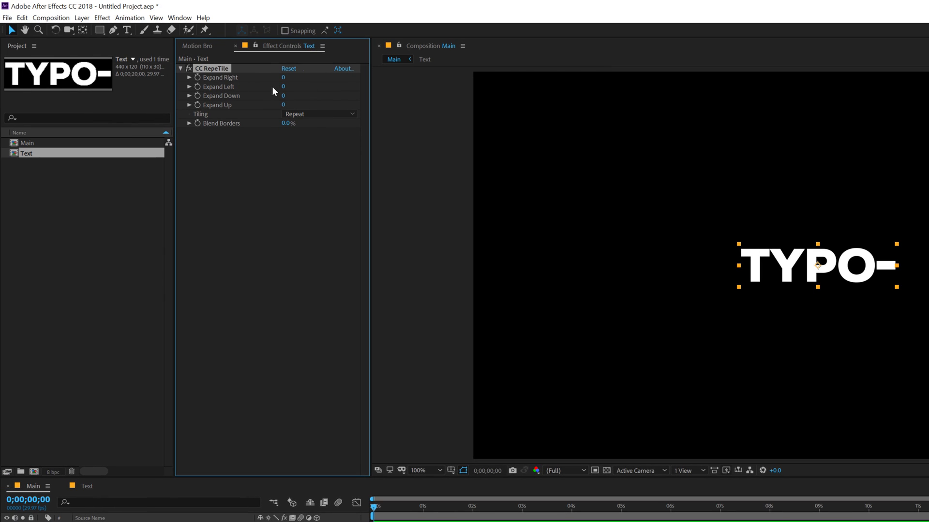
pyautogui.doubleClick(283, 78)
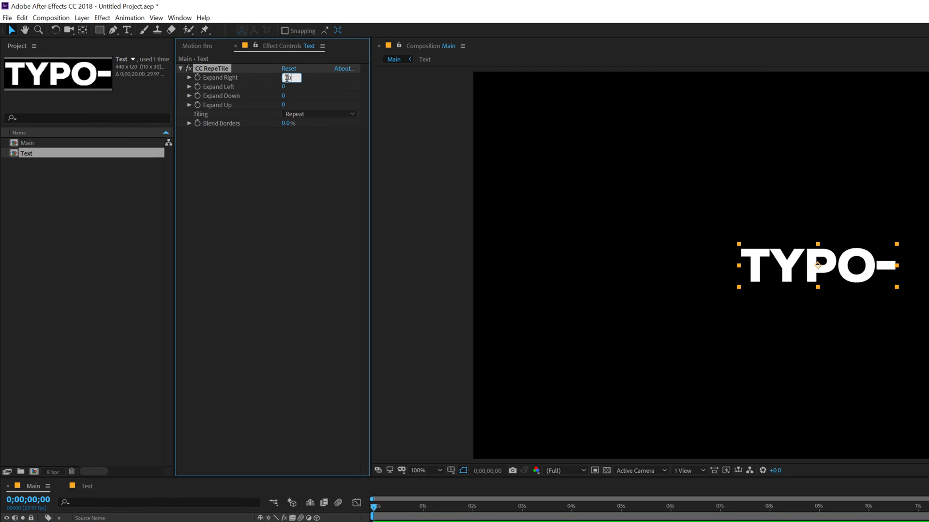
pyautogui.write('2000')
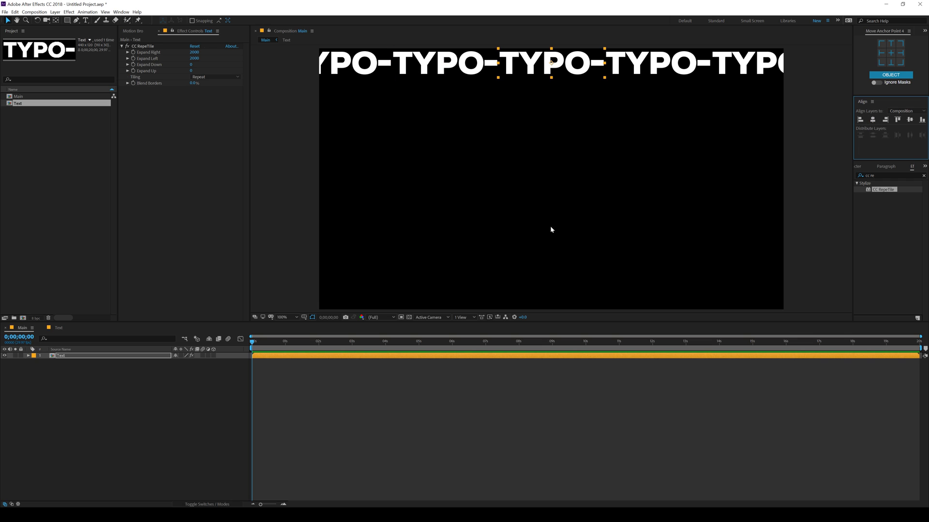
pyautogui.moveTo(68, 360)
pyautogui.write('01')
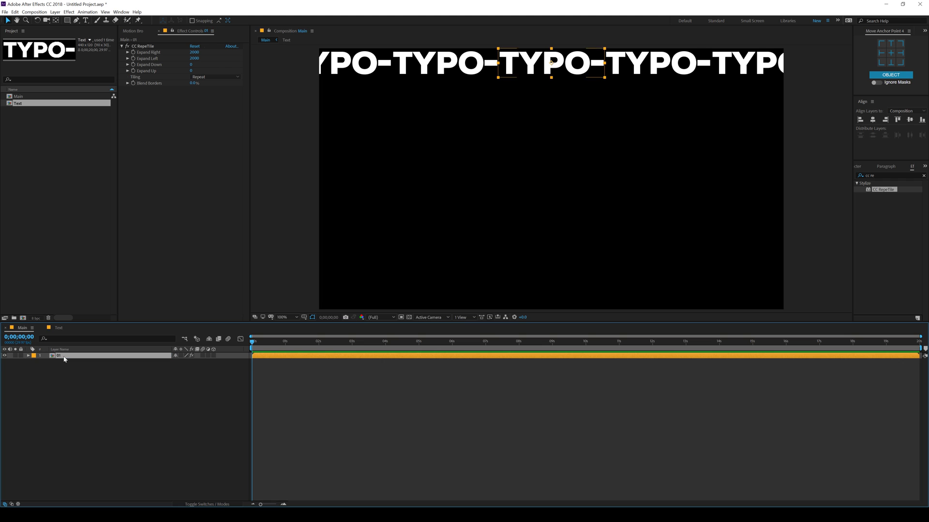
# Duplicate the tiled Text layer into ten rows stacked evenly down Main.
pyautogui.press('Ctrl+D')
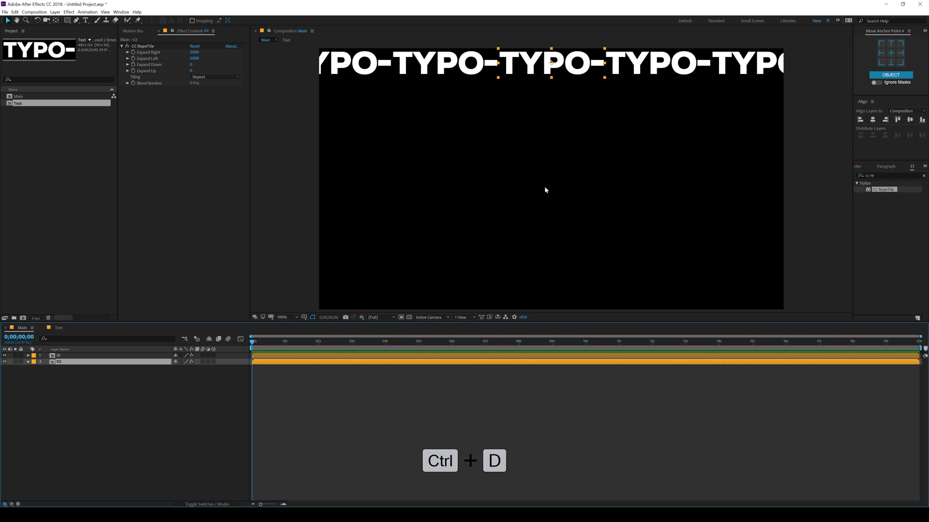
pyautogui.press('ctrl+d')
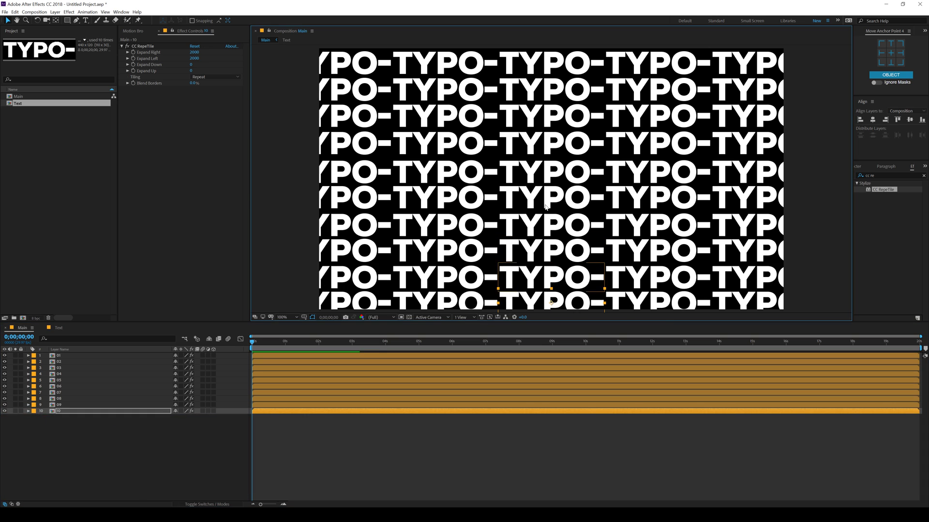
pyautogui.click(284, 317)
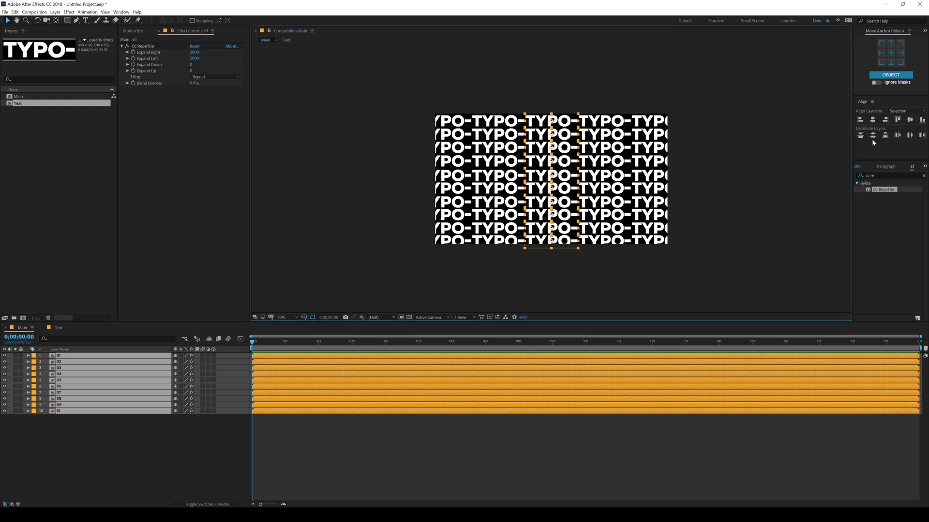
pyautogui.moveTo(456, 286)
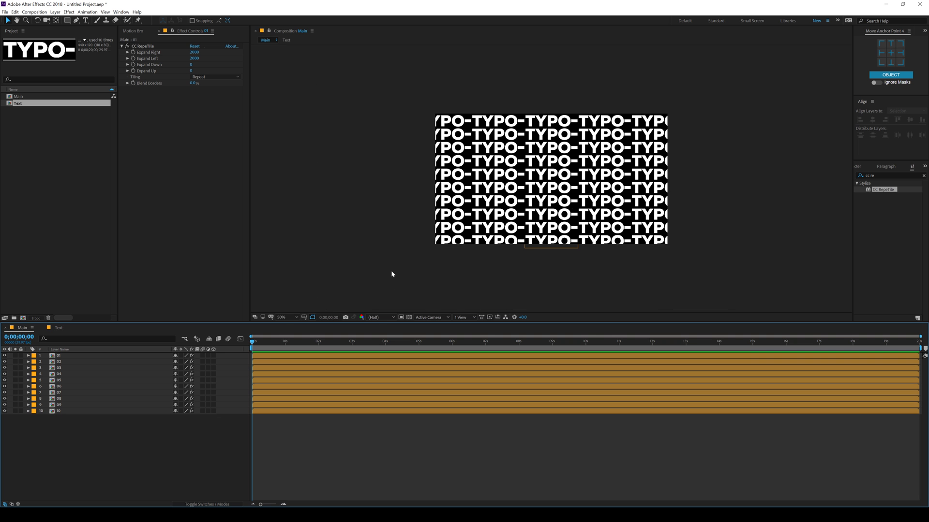
pyautogui.click(284, 317)
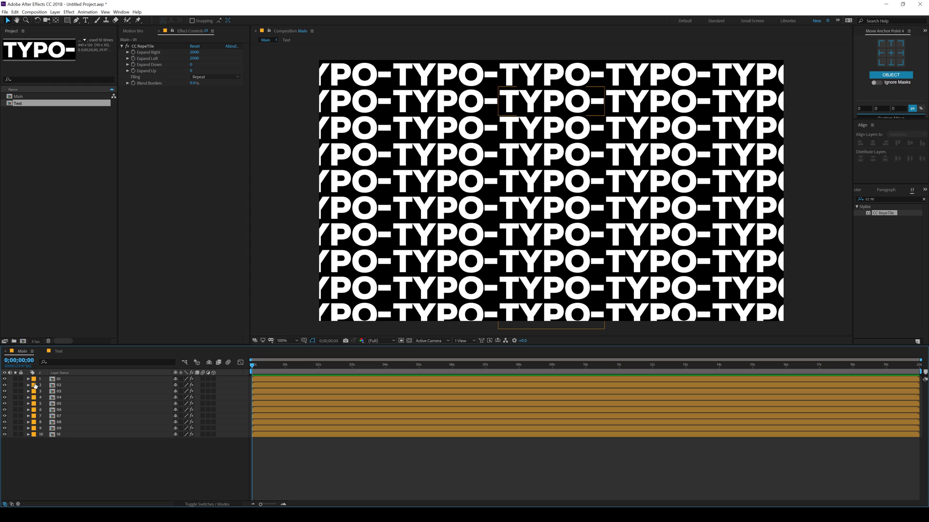
# Select every other row layer and give them a red label.
pyautogui.click(59, 392)
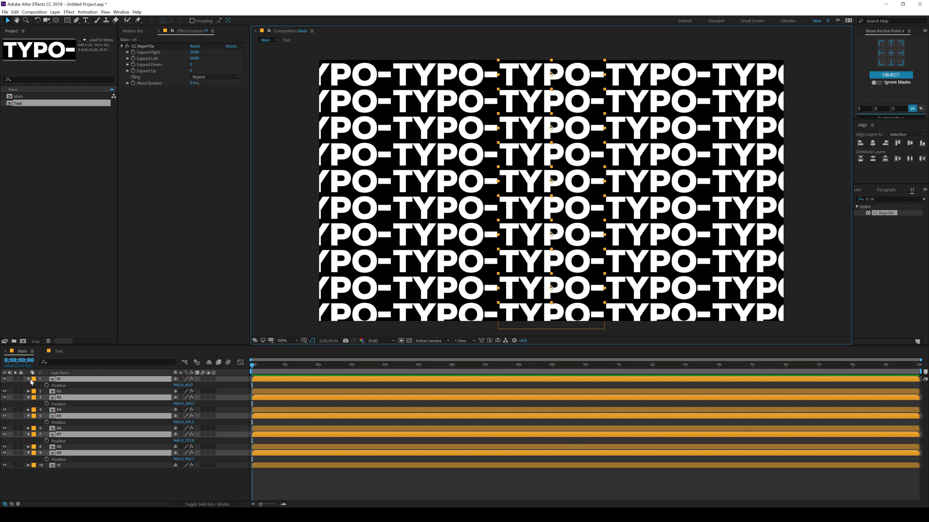
pyautogui.click(32, 379)
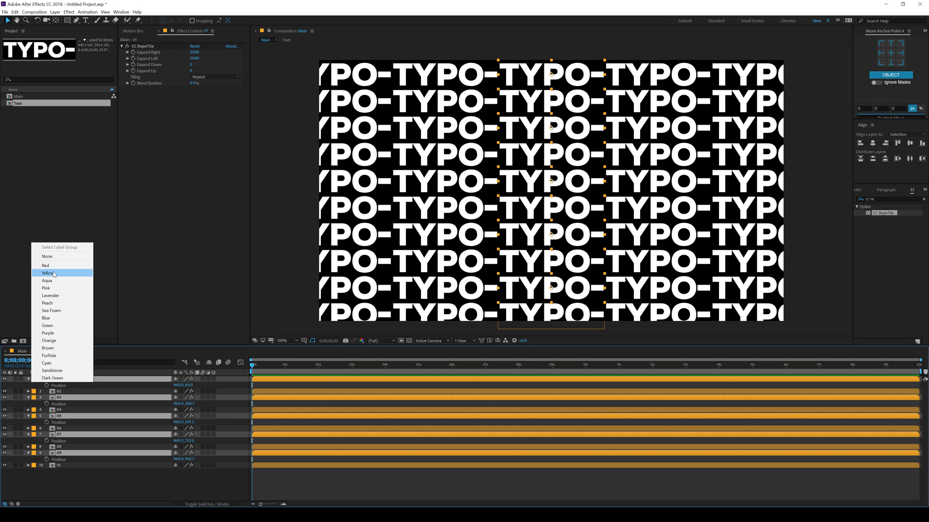
pyautogui.click(45, 265)
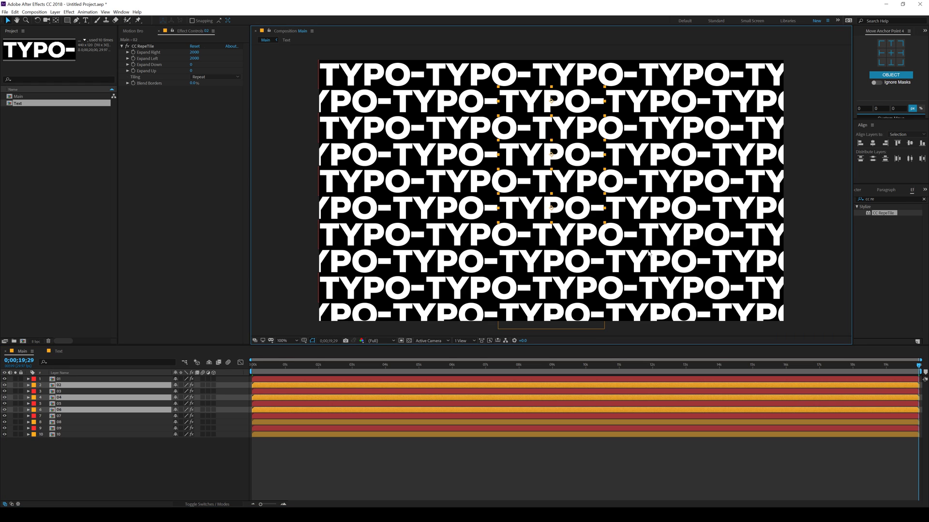
# Keyframe Position so alternate rows slide sideways, then scrub to preview.
pyautogui.click(89, 416)
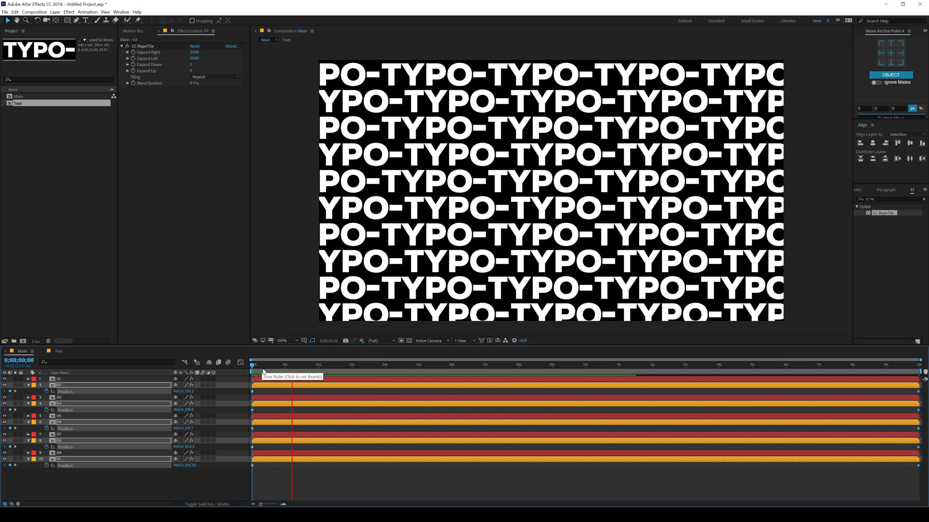
pyautogui.click(336, 365)
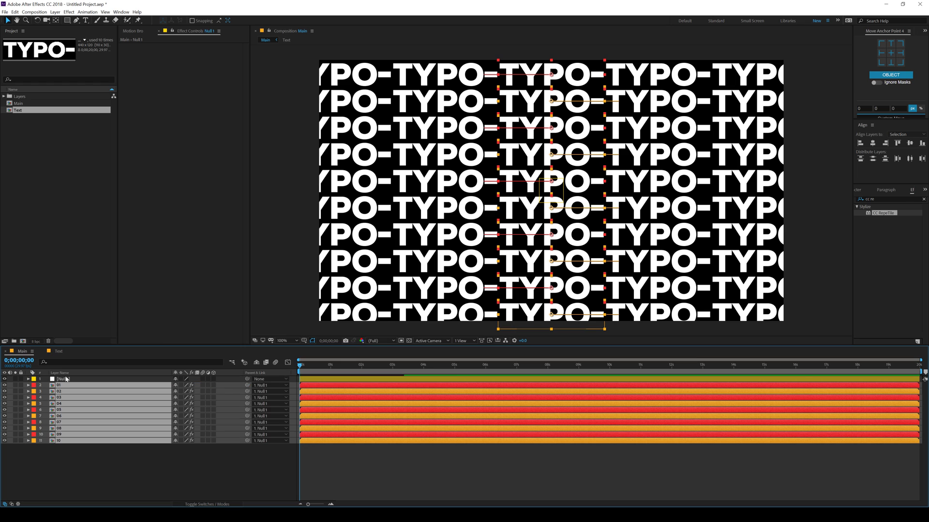
# Rotate the parent null to tilt the whole TYPO- grid diagonally.
pyautogui.click(27, 379)
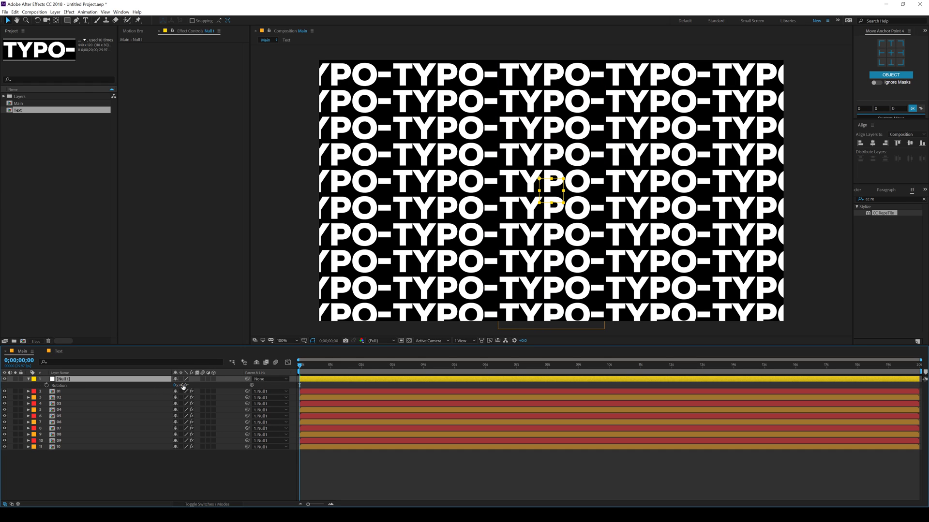
pyautogui.click(184, 386)
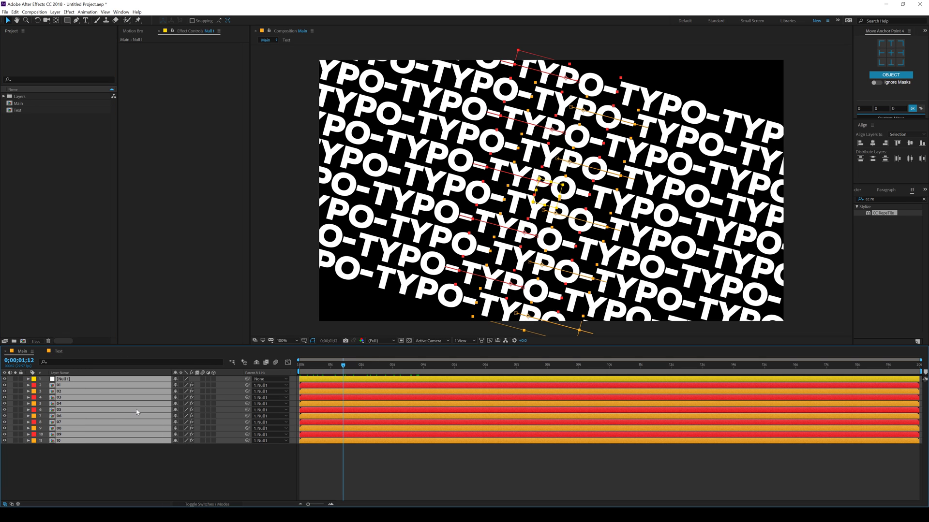
# Precompose the rotated rows into a new composition named 'Pattern'.
pyautogui.press('ctrl+shift+c')
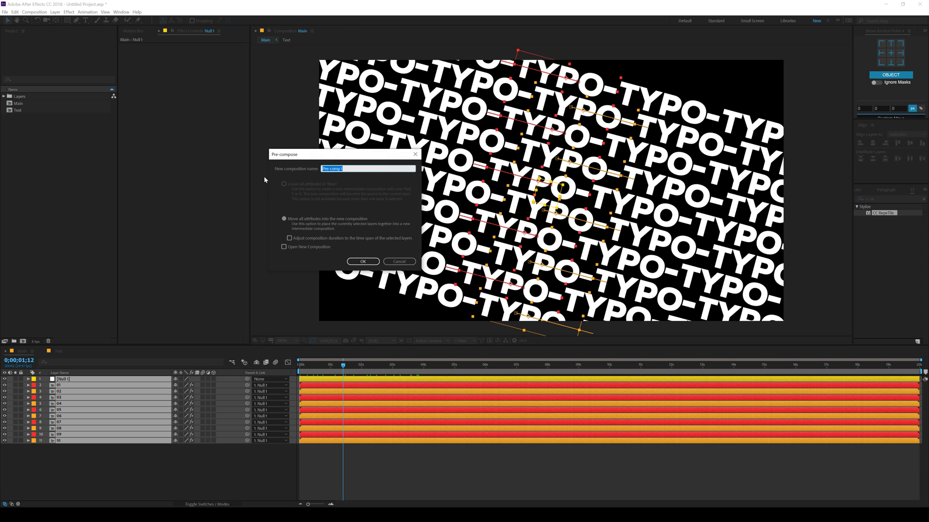
pyautogui.write('Pattern')
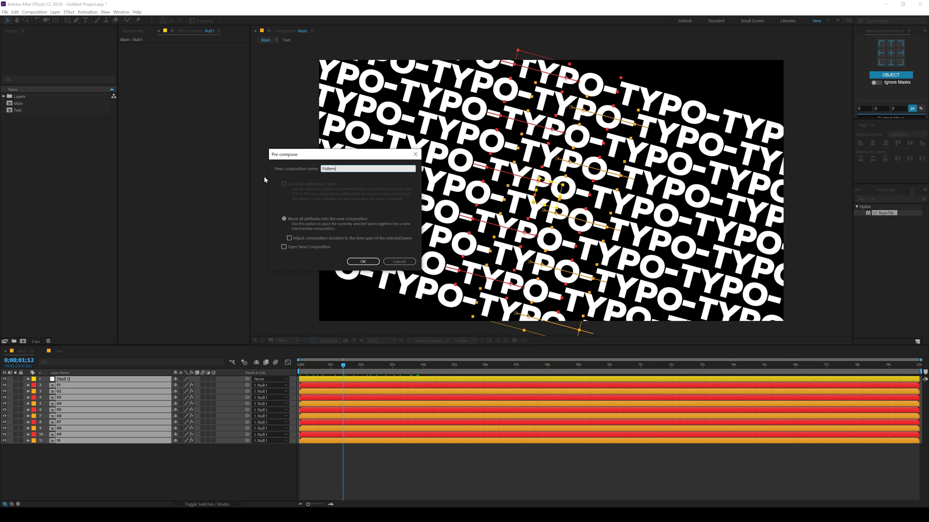
pyautogui.click(361, 261)
pyautogui.write('cc c')
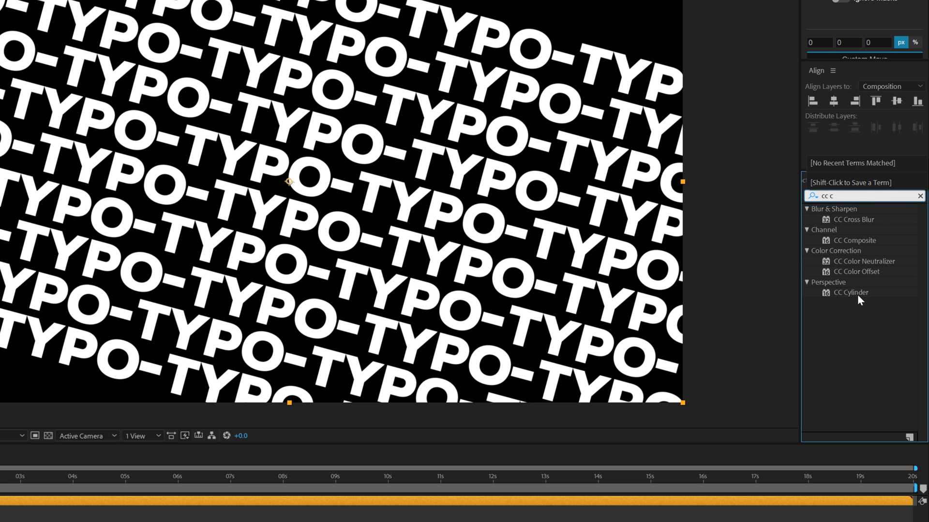
# Apply CC Cylinder to Pattern with Render set to Outside.
pyautogui.doubleClick(850, 292)
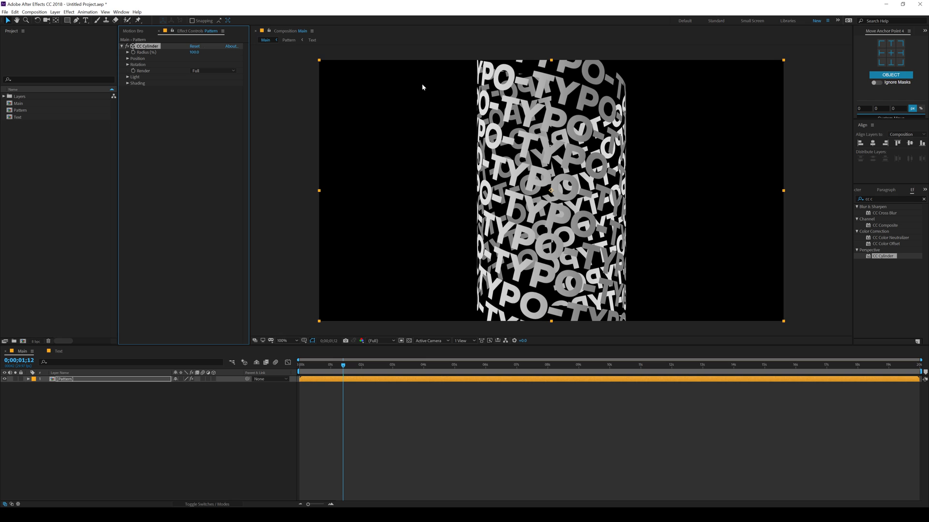
pyautogui.moveTo(202, 76)
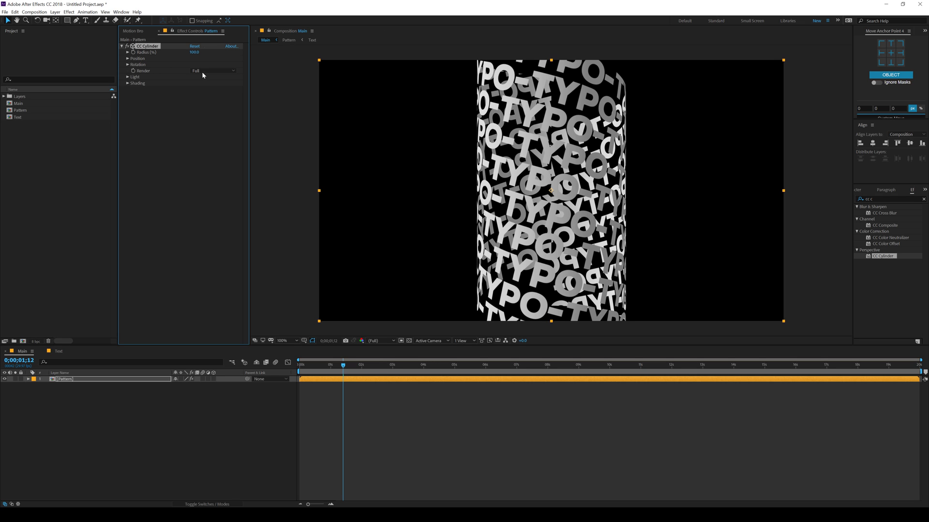
pyautogui.click(213, 70)
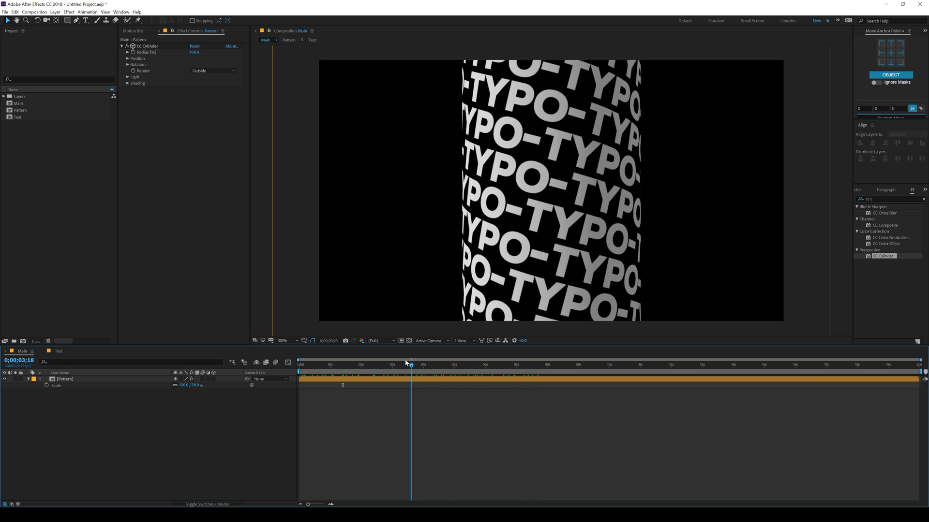
# Colour the TYPO text and the dash shape purple in the Text composition.
pyautogui.click(58, 351)
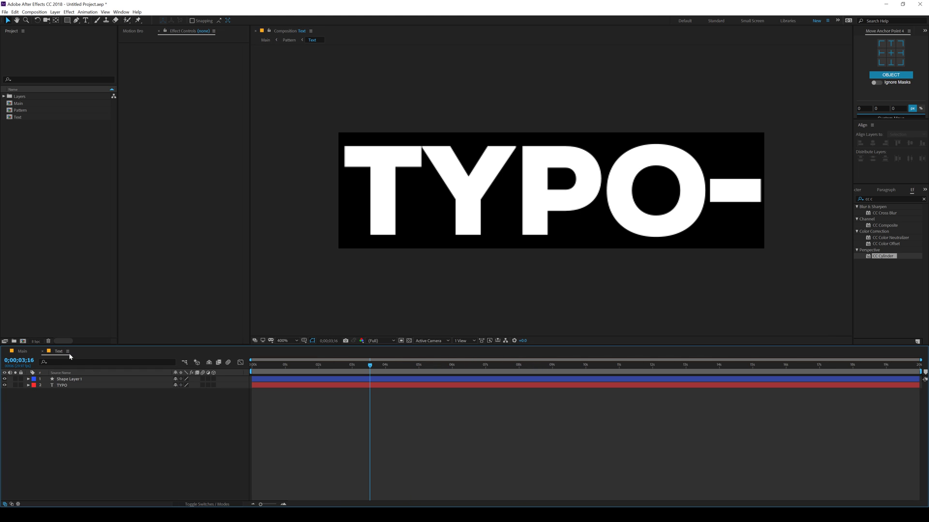
pyautogui.click(62, 385)
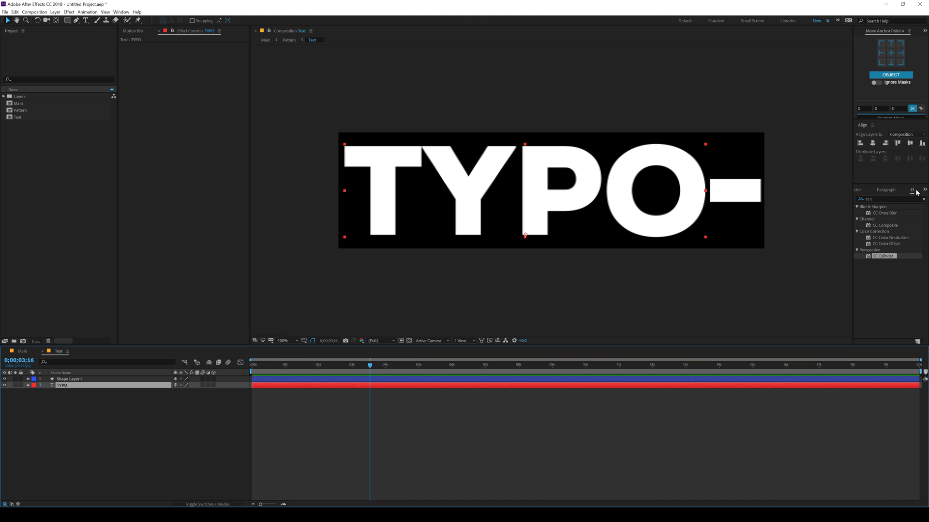
pyautogui.click(917, 202)
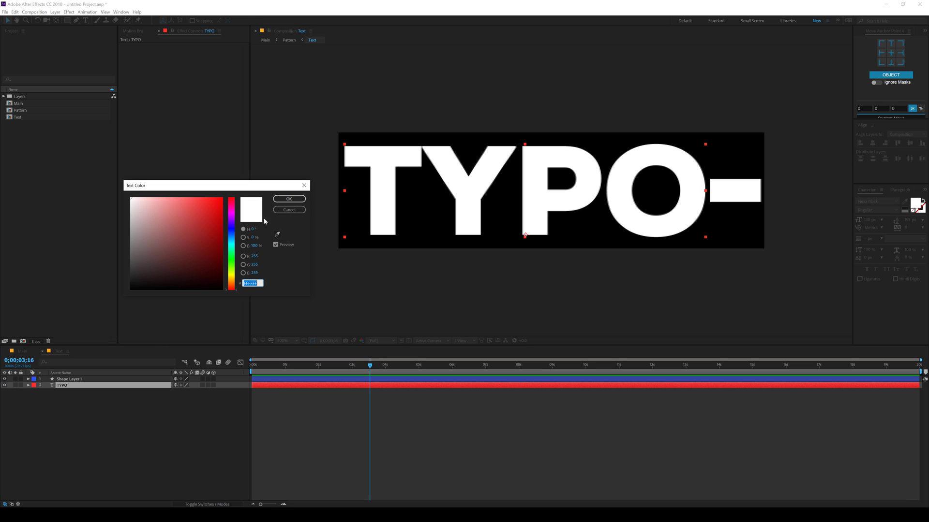
pyautogui.click(200, 197)
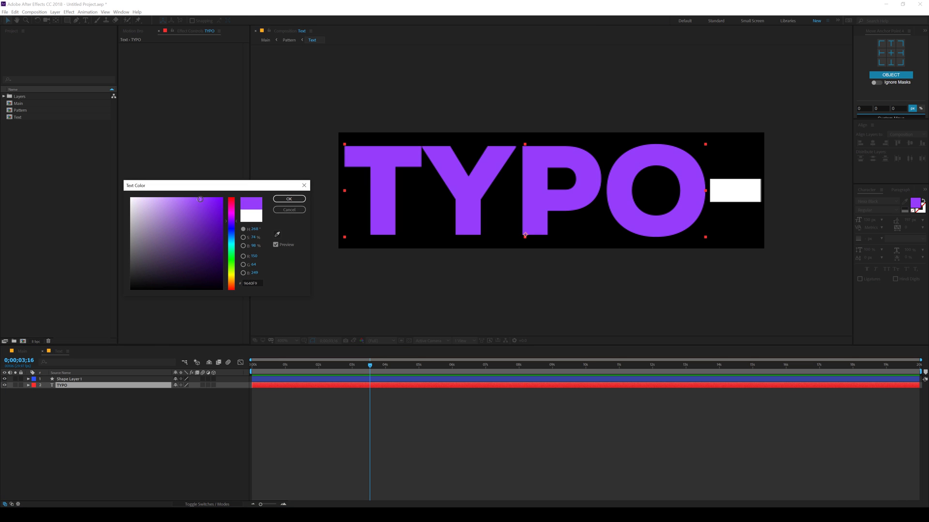
pyautogui.click(288, 198)
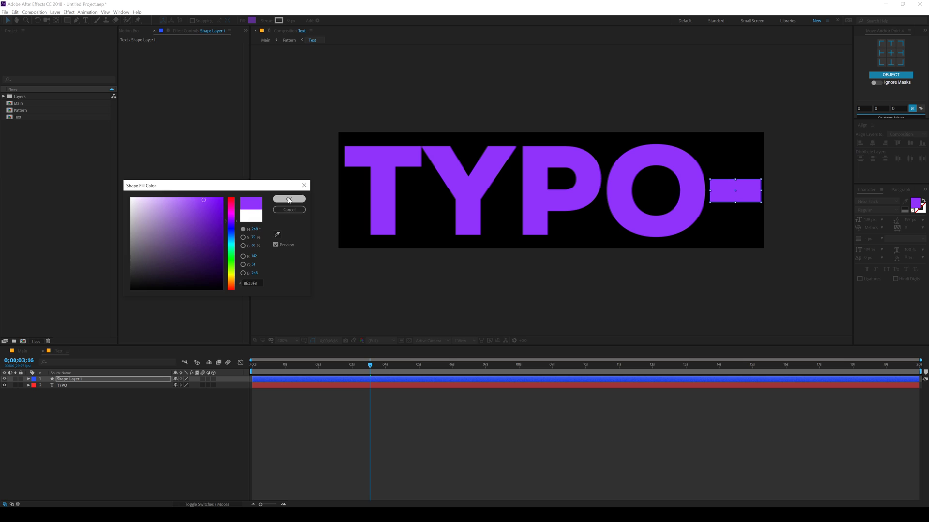
pyautogui.click(289, 199)
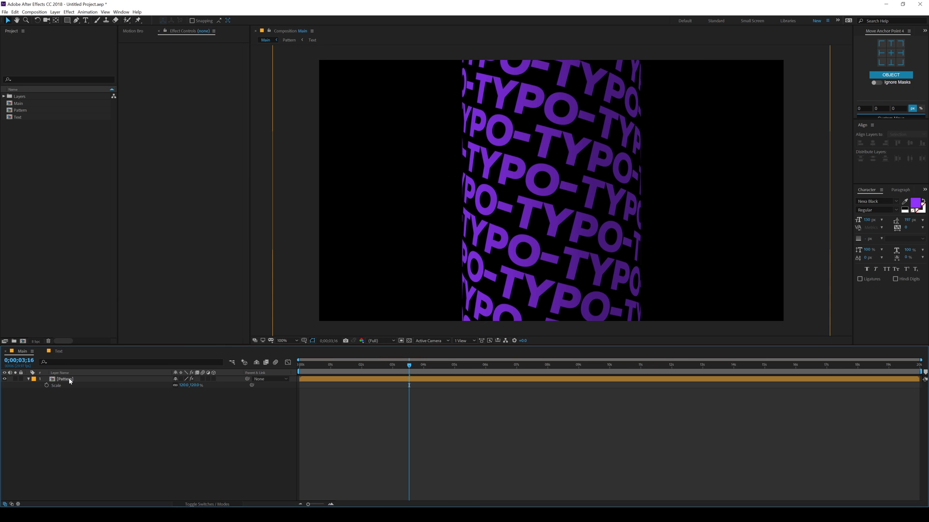
# Give the Pattern layer's CC Cylinder light an orange-red colour.
pyautogui.click(65, 379)
pyautogui.write('120')
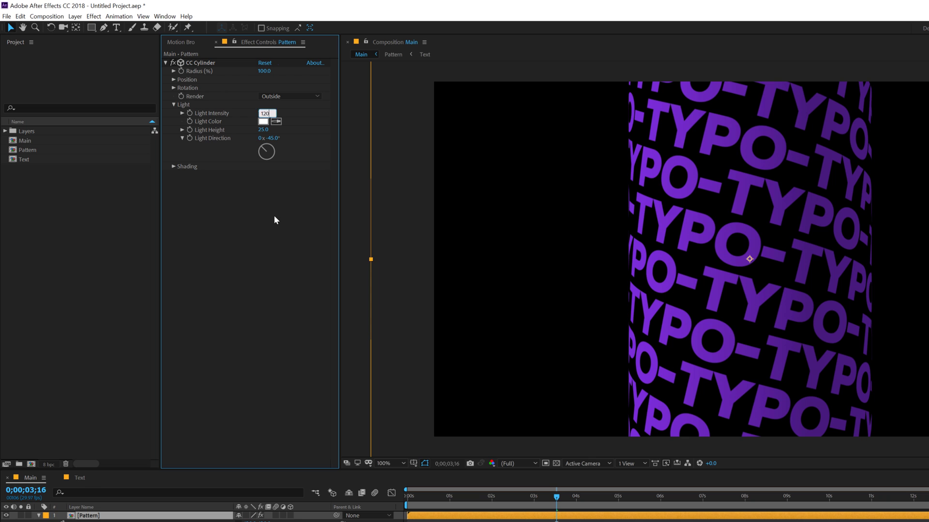
pyautogui.click(263, 122)
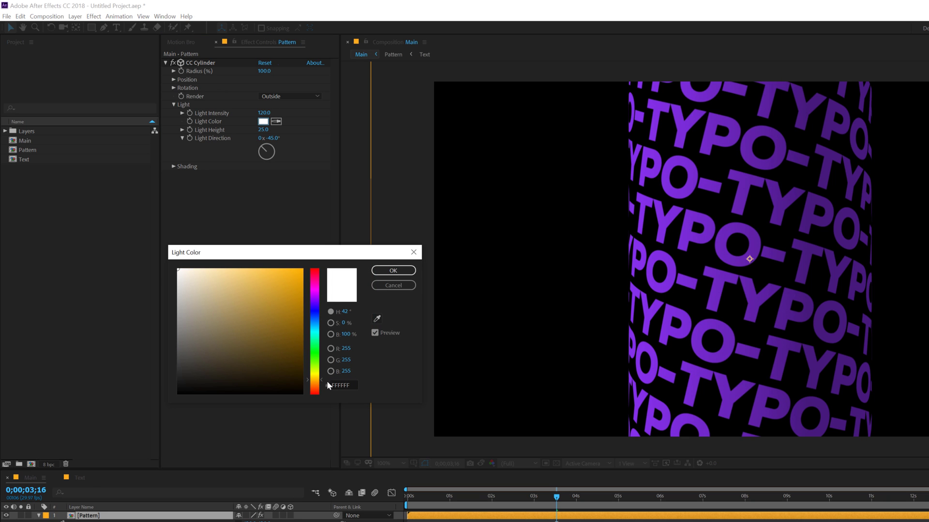
pyautogui.click(237, 270)
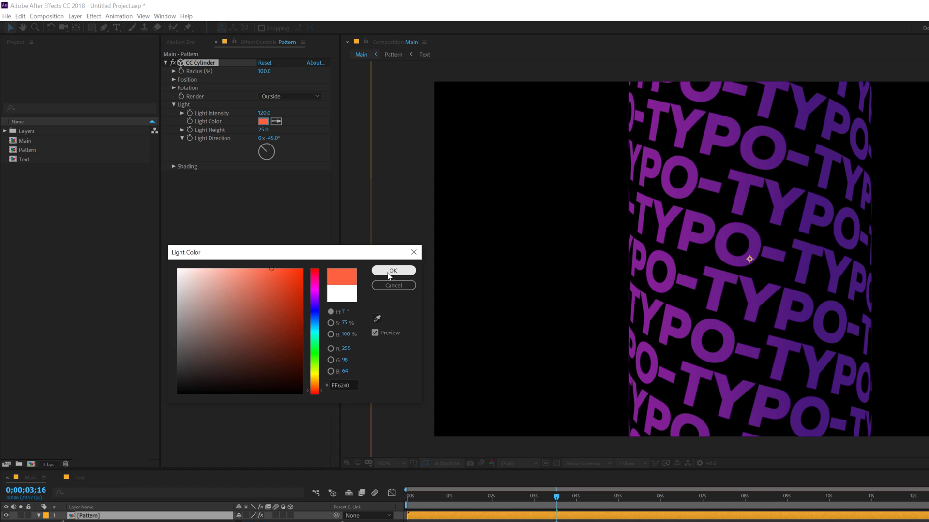
pyautogui.click(393, 271)
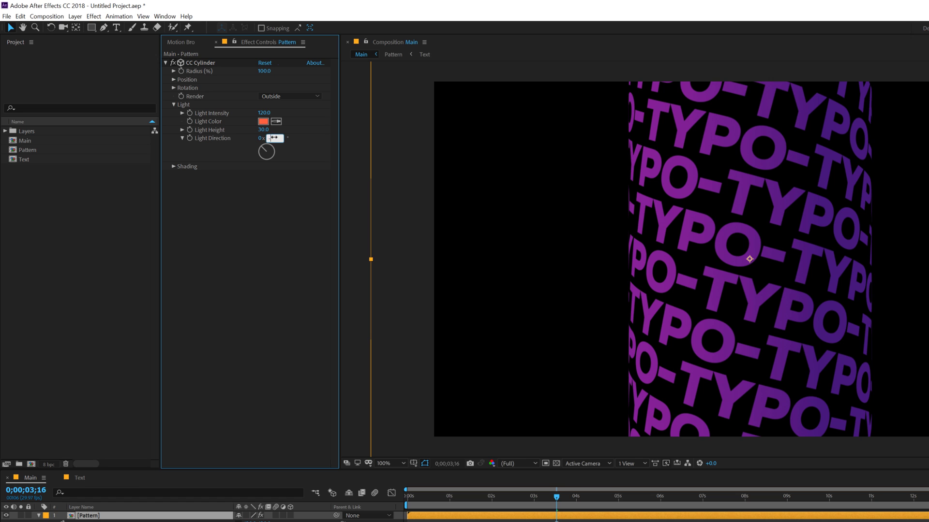
# Redirect the cylinder's light direction and reveal its Shading settings.
pyautogui.moveTo(273, 137); pyautogui.dragTo(265, 151)
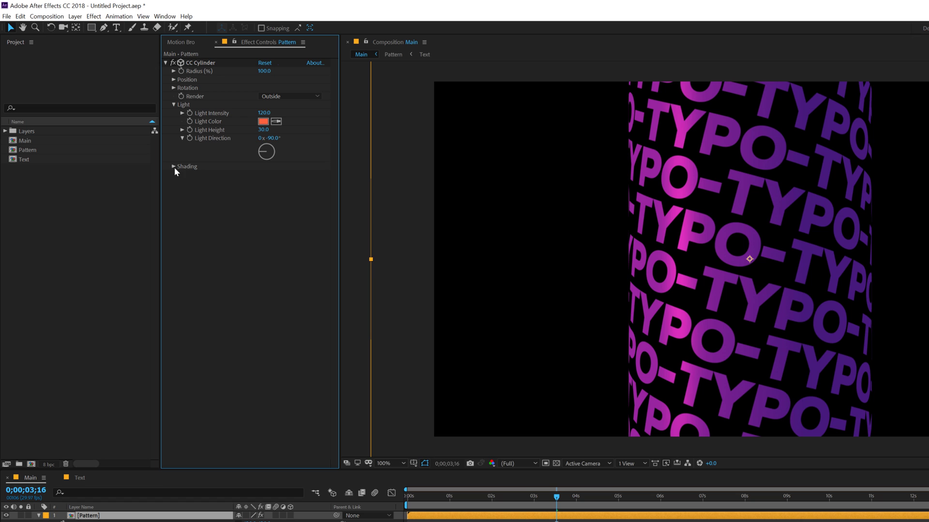
pyautogui.click(173, 166)
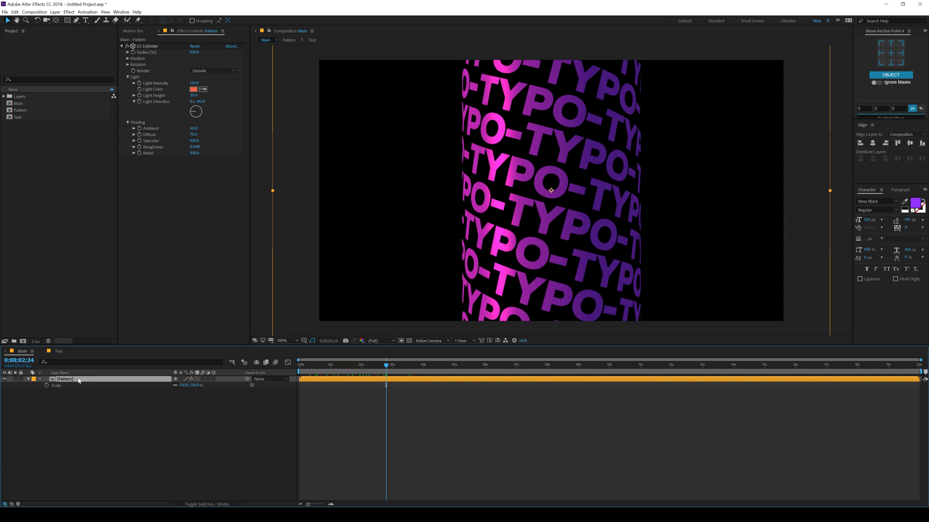
pyautogui.moveTo(78, 379)
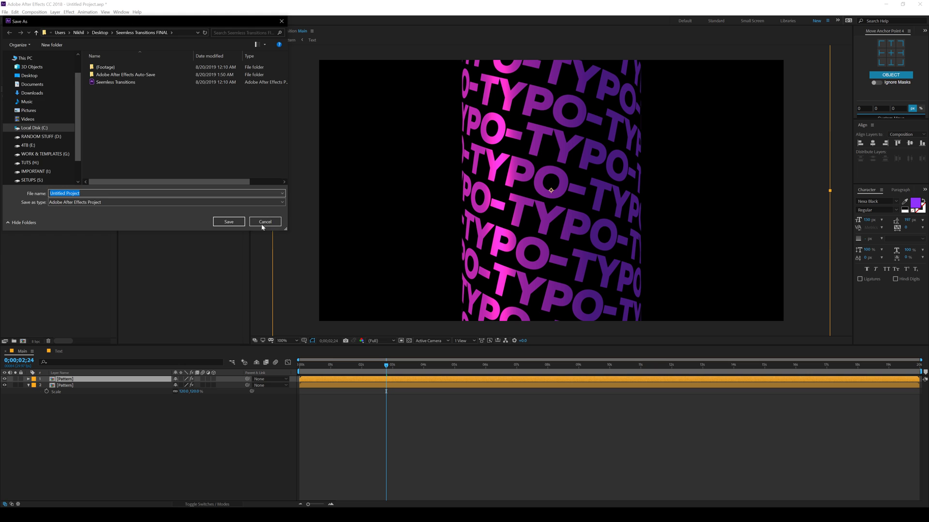
# Cancel the save, duplicate the Pattern cylinder into three side-by-side copies and preview from the start.
pyautogui.click(265, 221)
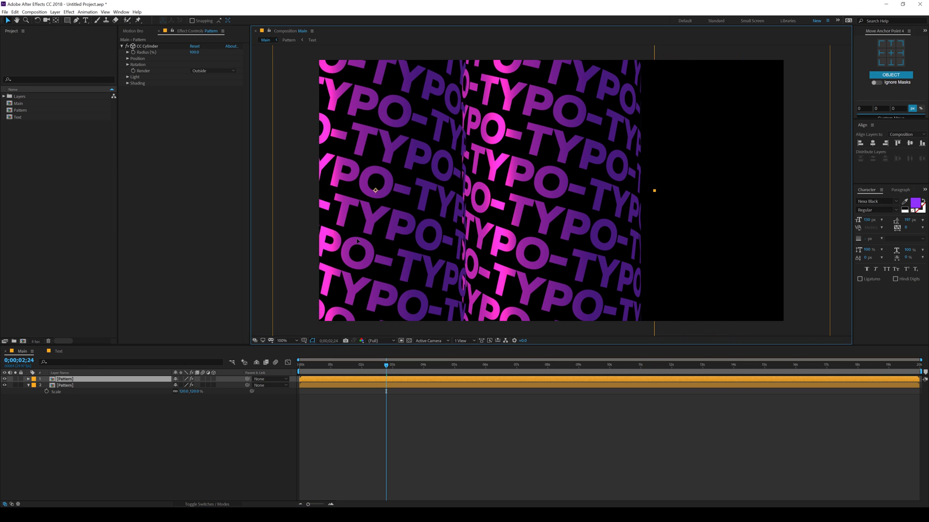
pyautogui.click(284, 341)
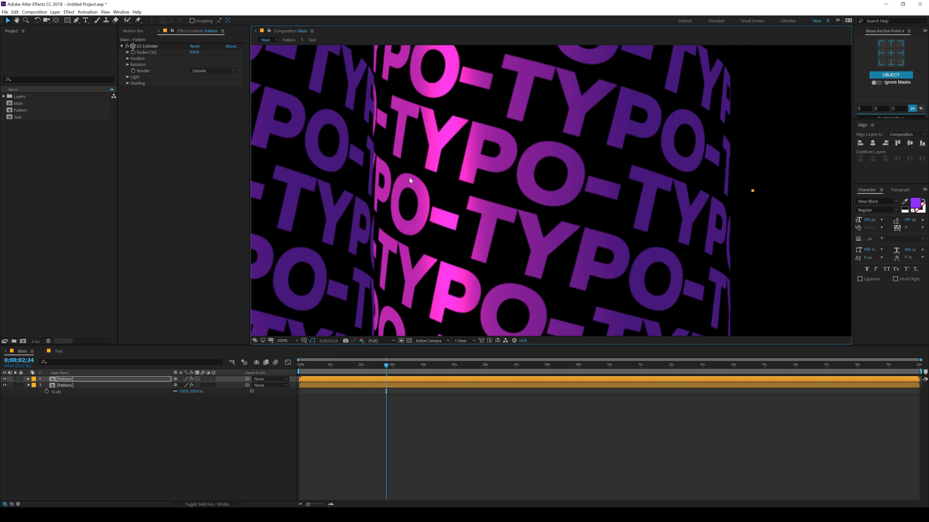
pyautogui.click(283, 341)
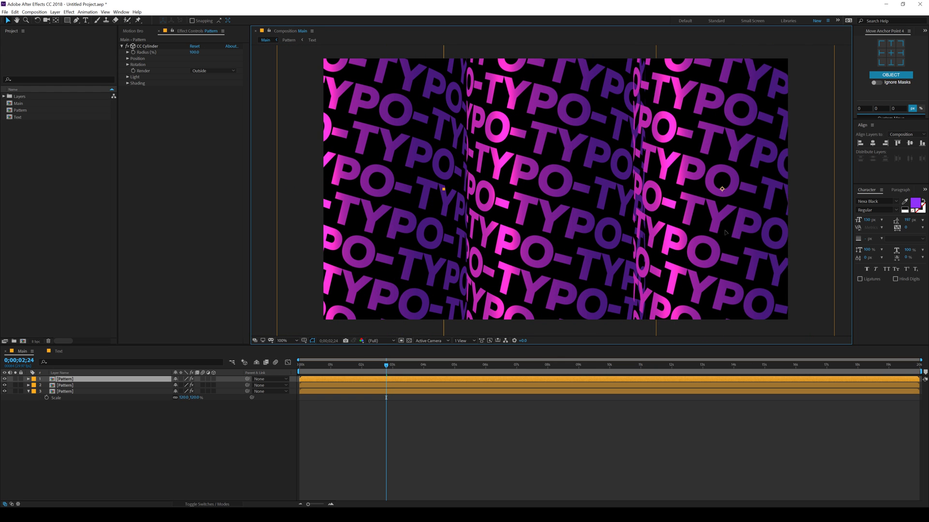
pyautogui.click(282, 340)
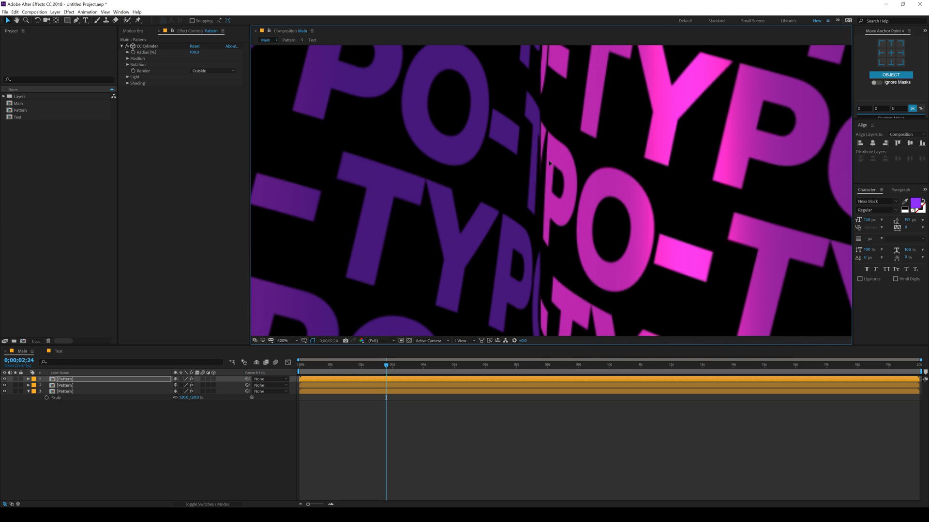
pyautogui.click(285, 339)
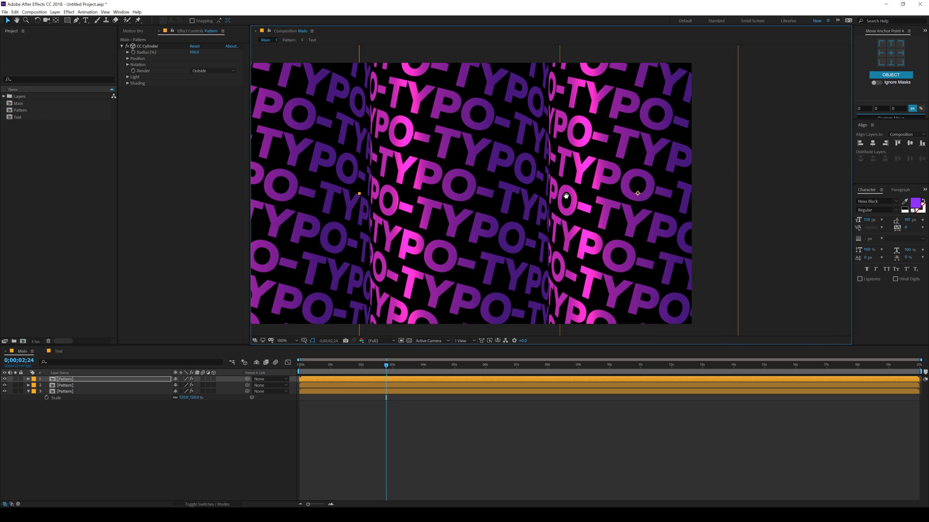
pyautogui.click(334, 364)
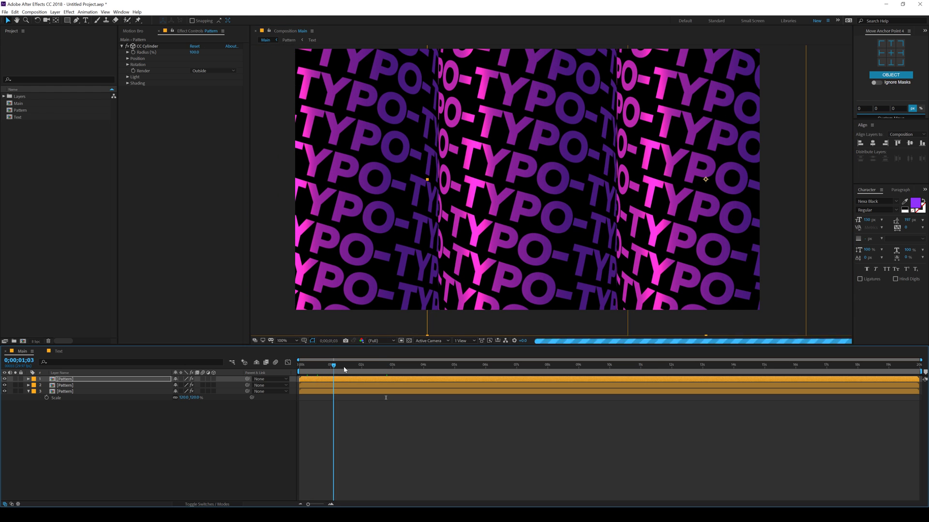
pyautogui.click(468, 365)
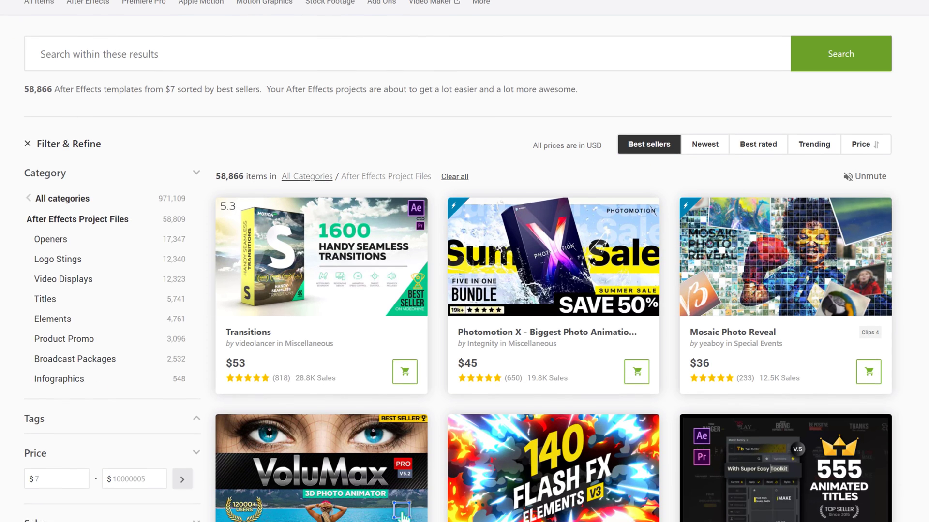
# Scroll down through VideoHive's best-selling After Effects Project Files templates.
pyautogui.scroll(-3)
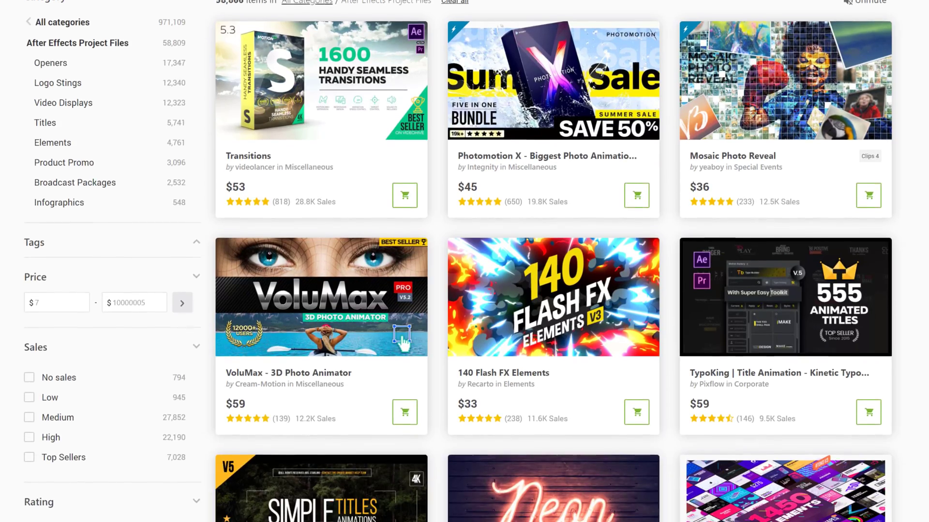
pyautogui.scroll(-3)
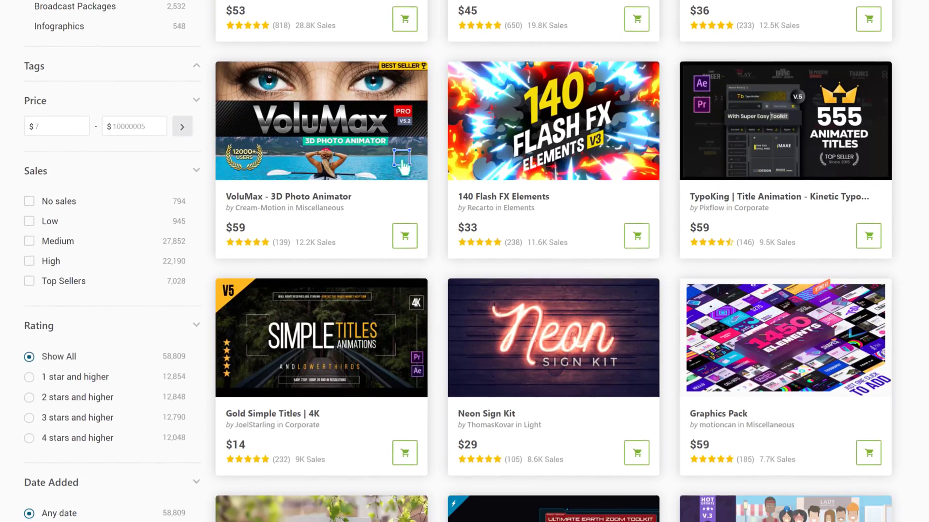
pyautogui.scroll(-3)
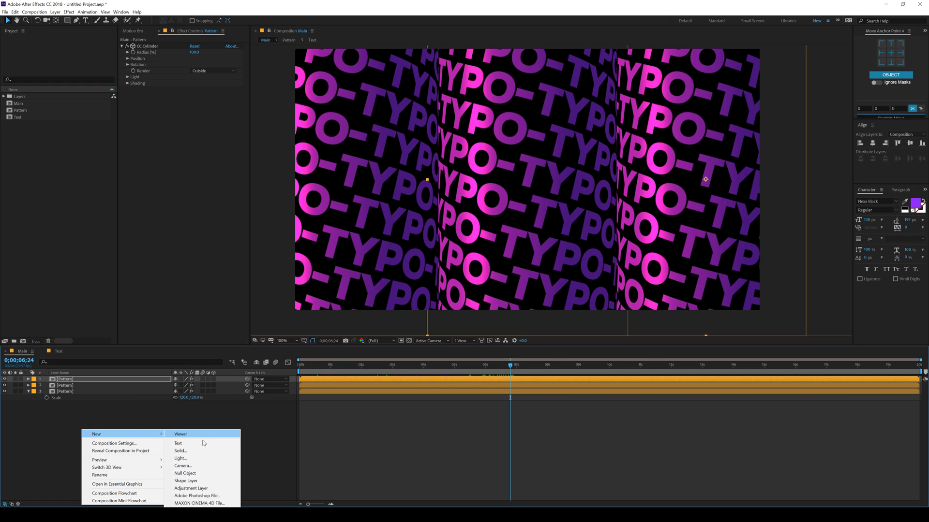
# Add Null 1 to Main, parent the three Pattern cylinders to it and return to the start.
pyautogui.click(186, 473)
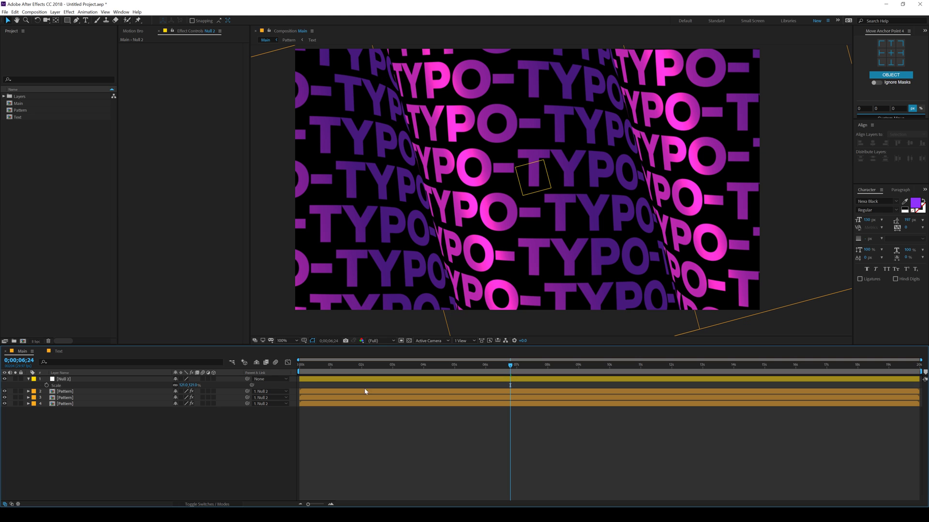
pyautogui.click(299, 364)
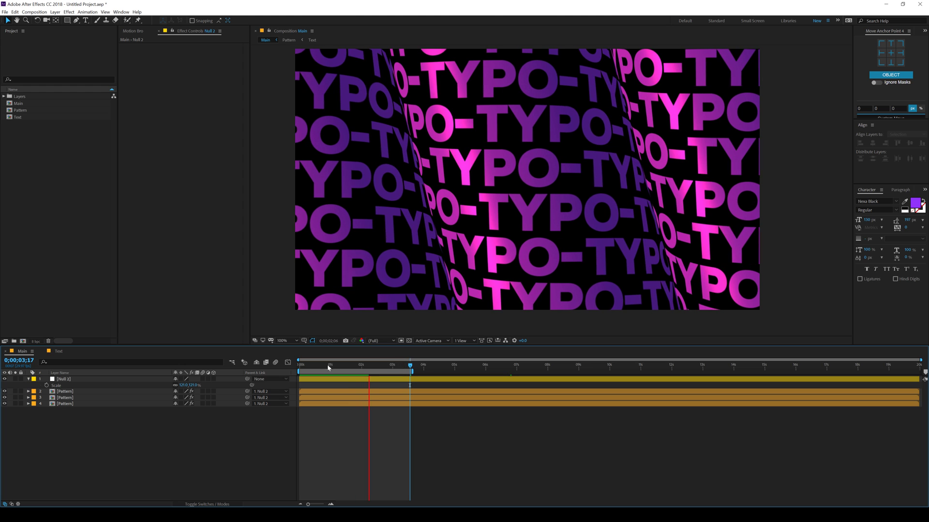
pyautogui.press('Home')
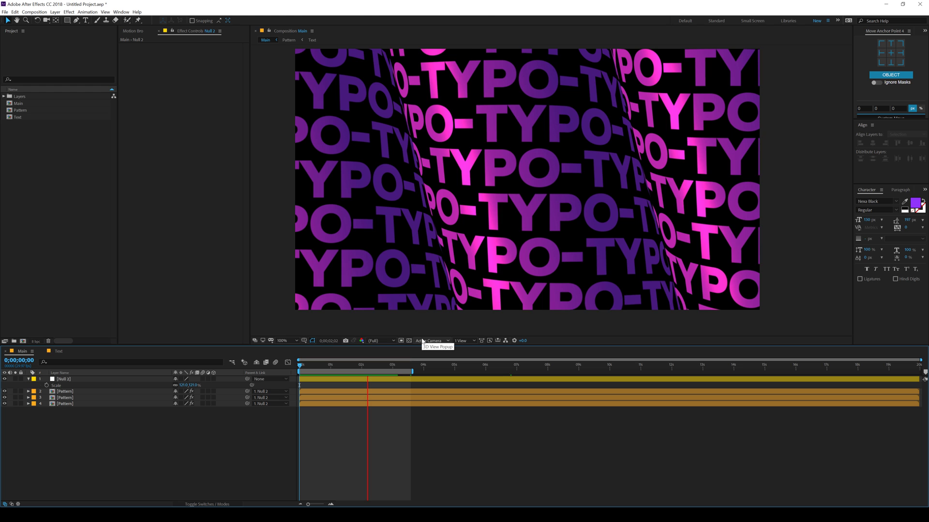
pyautogui.click(308, 365)
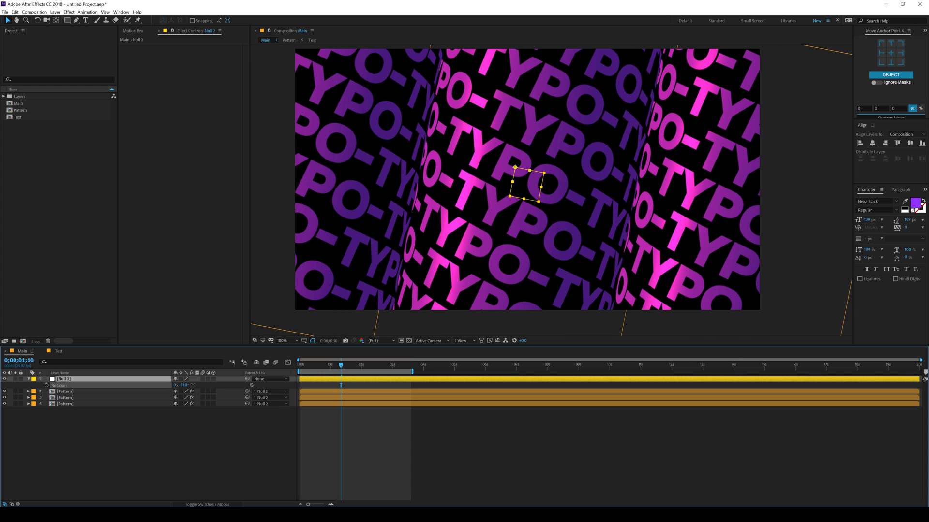
# Rotate Null 1 to tilt the three TYPO- cylinders diagonally and check an earlier frame.
pyautogui.click(347, 365)
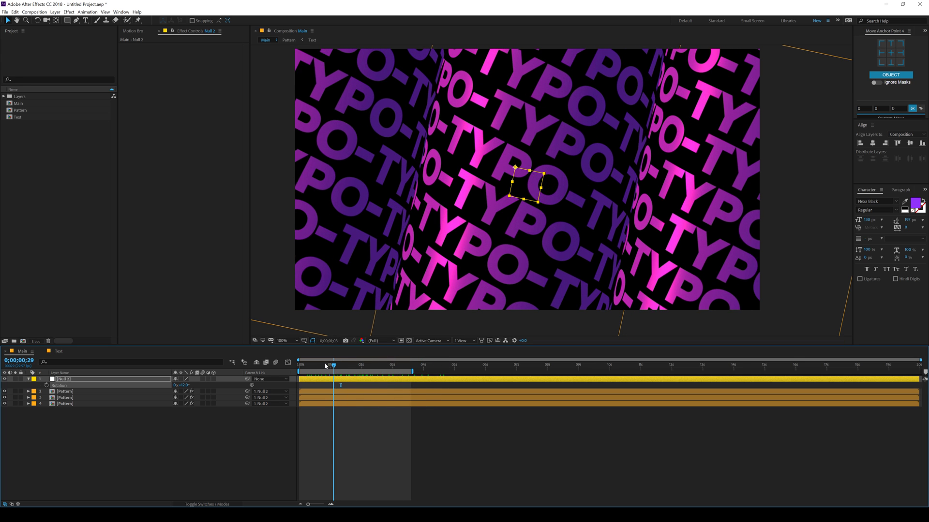
pyautogui.click(313, 39)
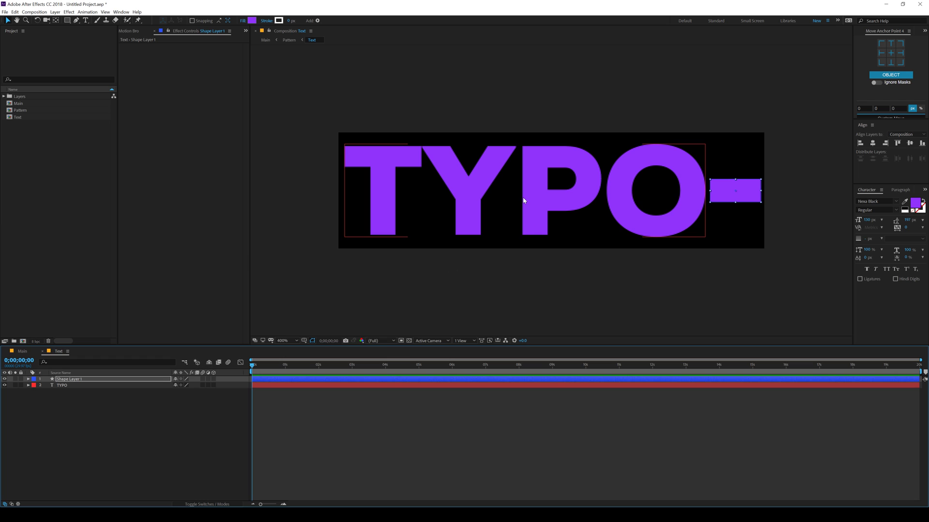
# Keyframe the TYPO text's Position over about three seconds and add a loopOut() expression.
pyautogui.click(61, 385)
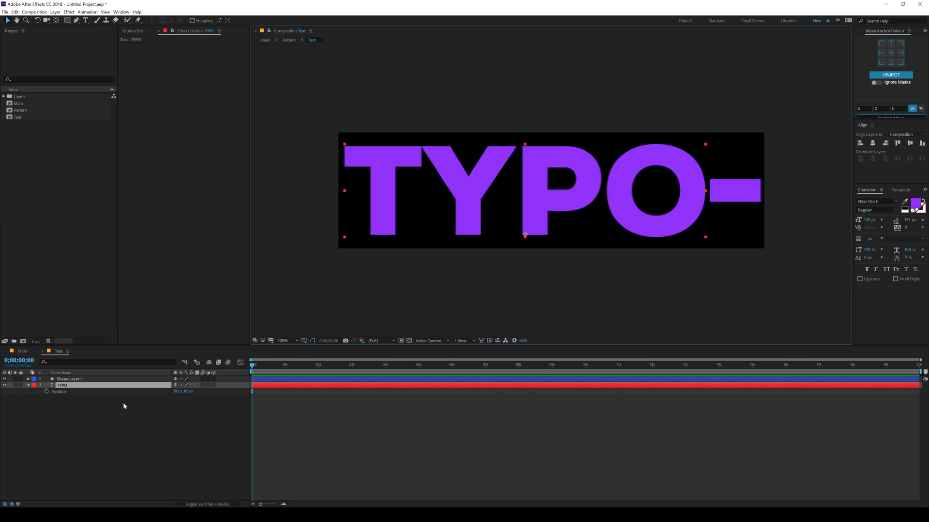
pyautogui.click(319, 365)
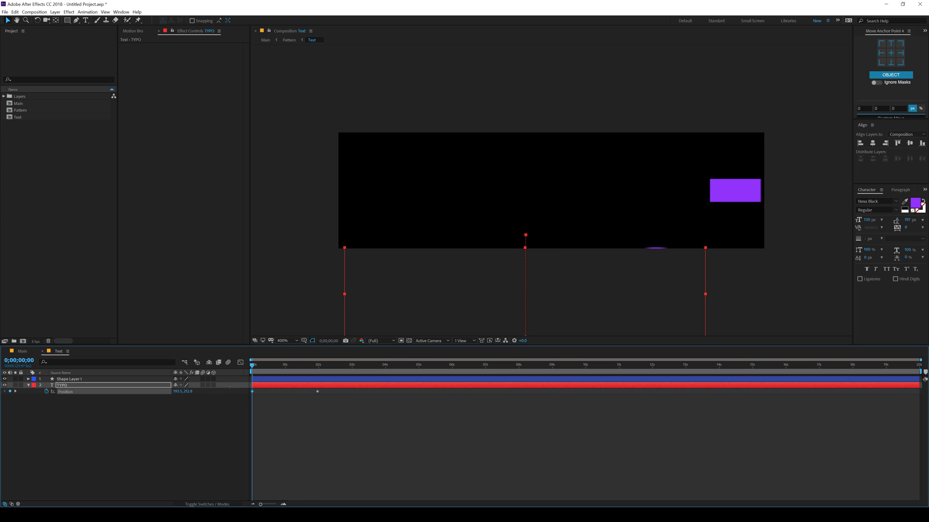
pyautogui.click(374, 364)
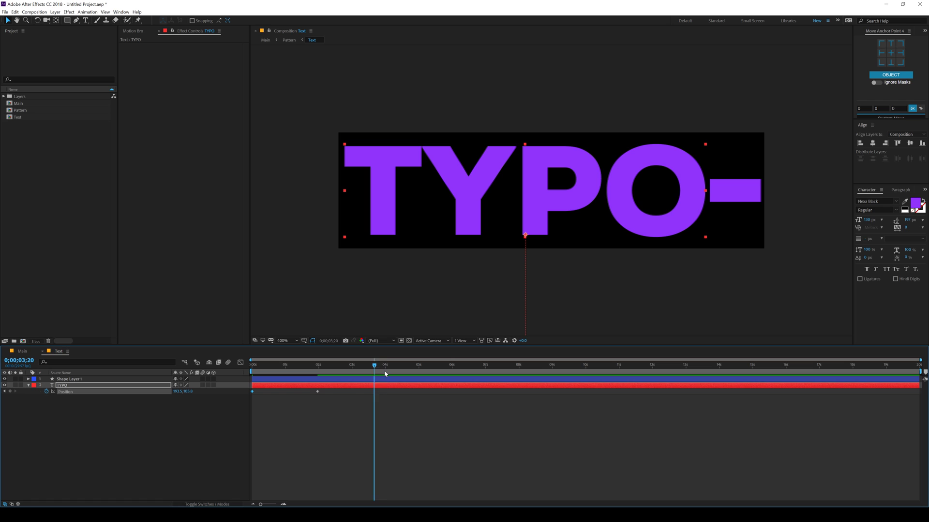
pyautogui.click(384, 364)
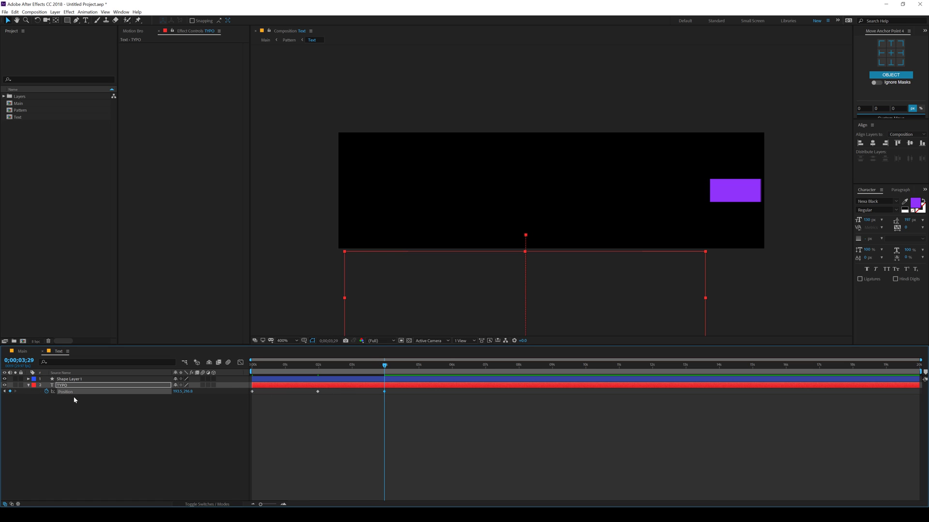
pyautogui.click(47, 392)
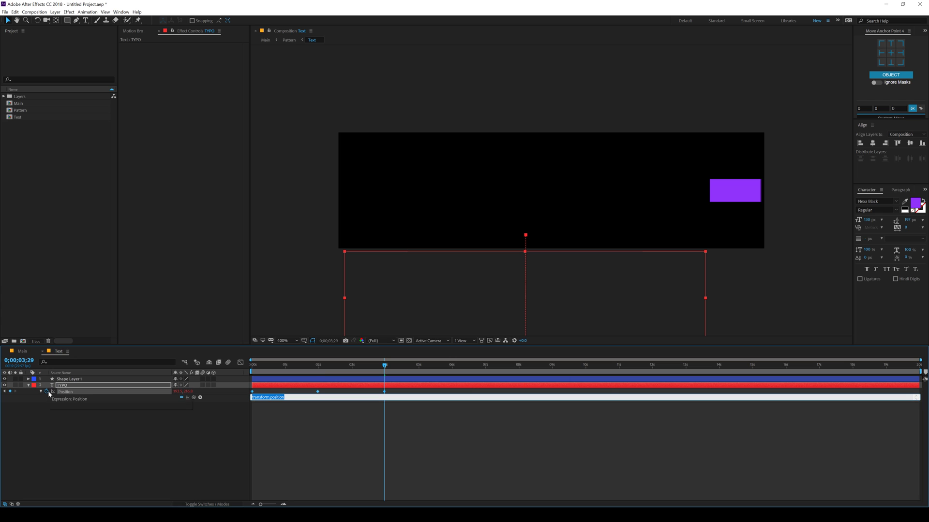
pyautogui.moveTo(46, 391)
pyautogui.write('loopOut()')
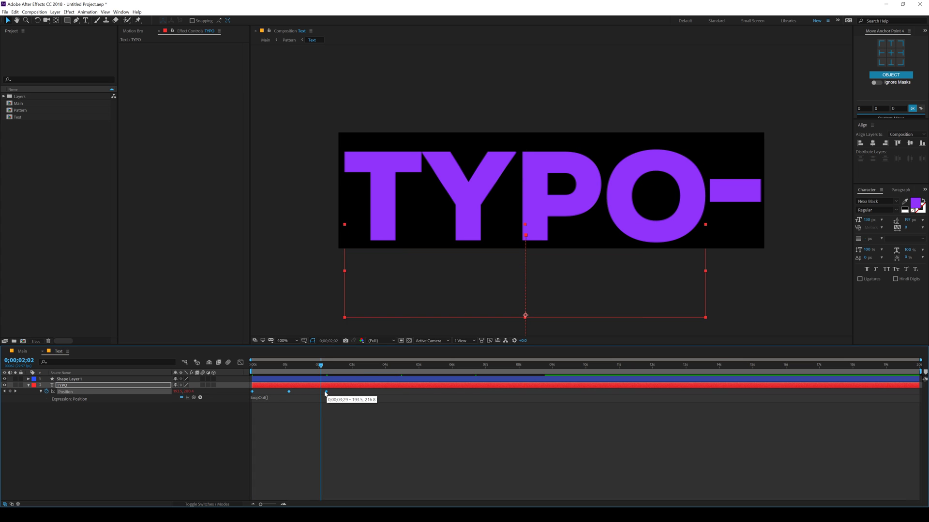
# Move the second Position keyframe earlier, then return to the Main composition.
pyautogui.click(251, 364)
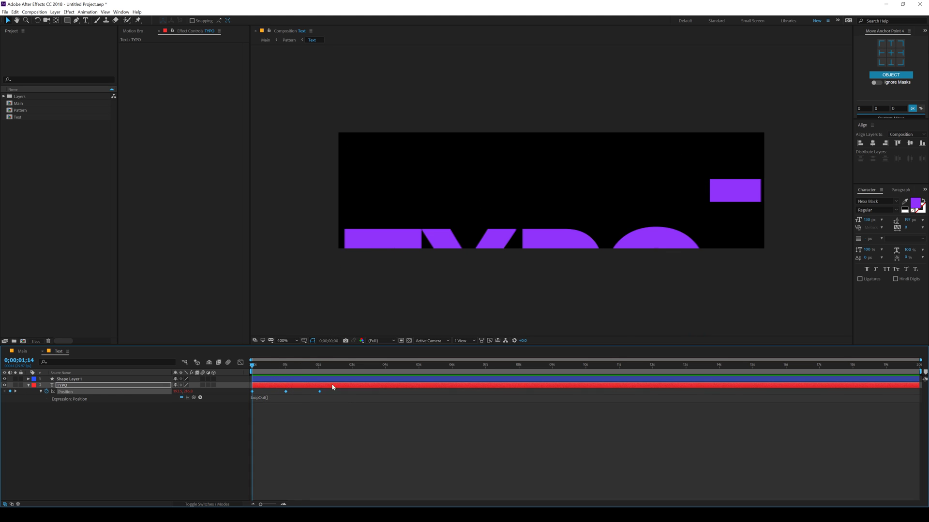
pyautogui.click(301, 363)
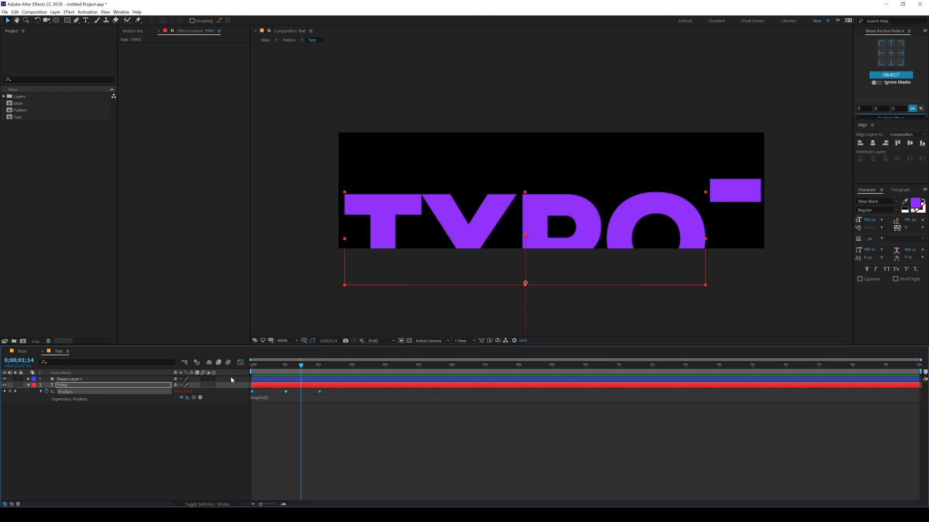
pyautogui.click(265, 40)
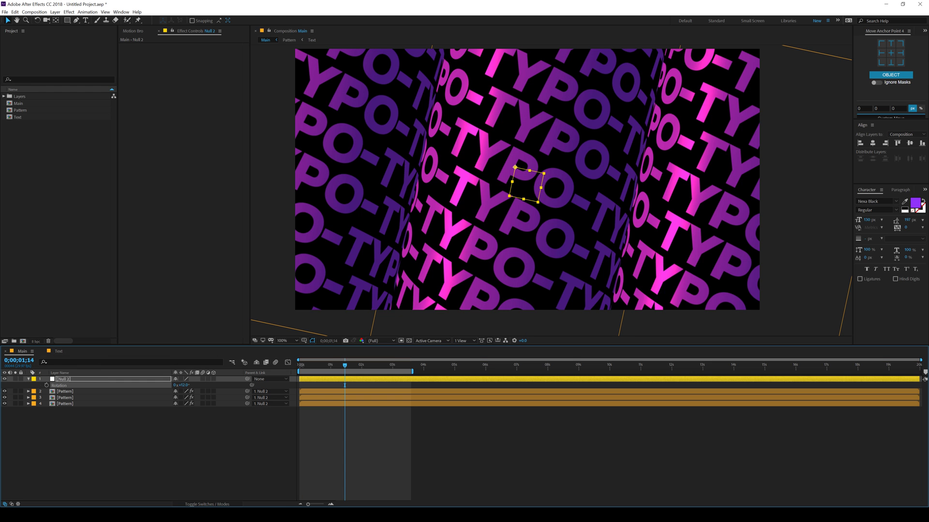
pyautogui.click(299, 364)
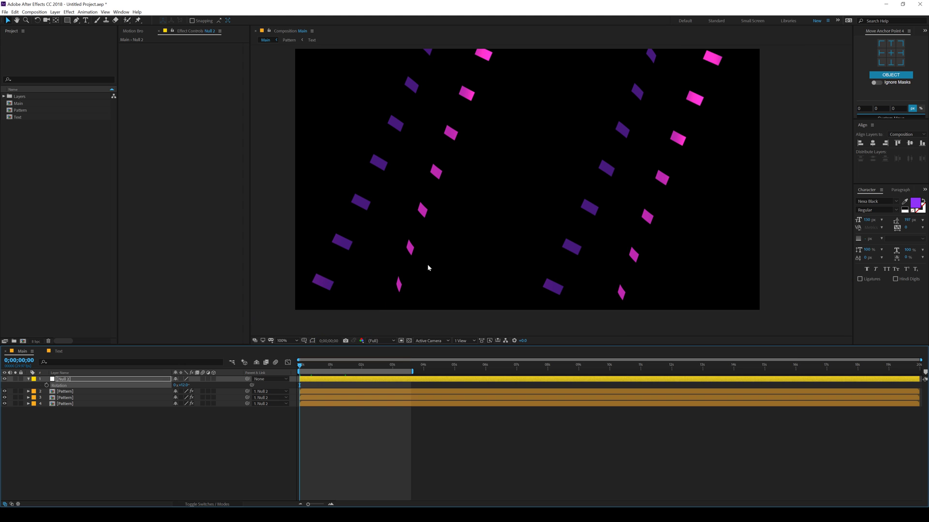
pyautogui.click(308, 364)
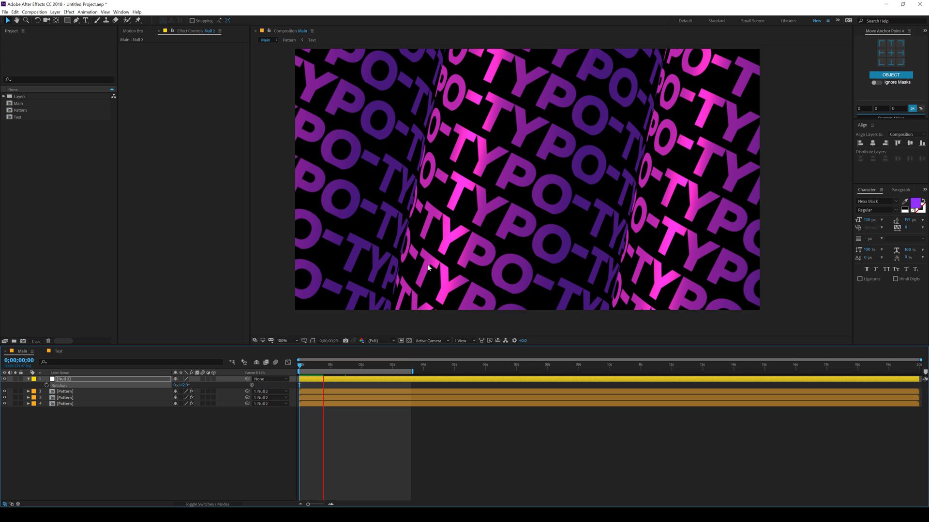
pyautogui.click(338, 379)
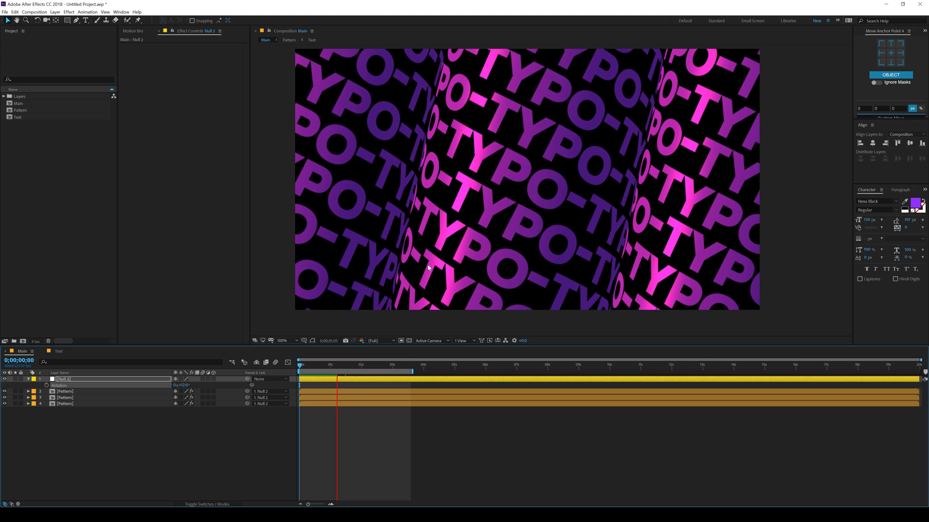
pyautogui.click(349, 365)
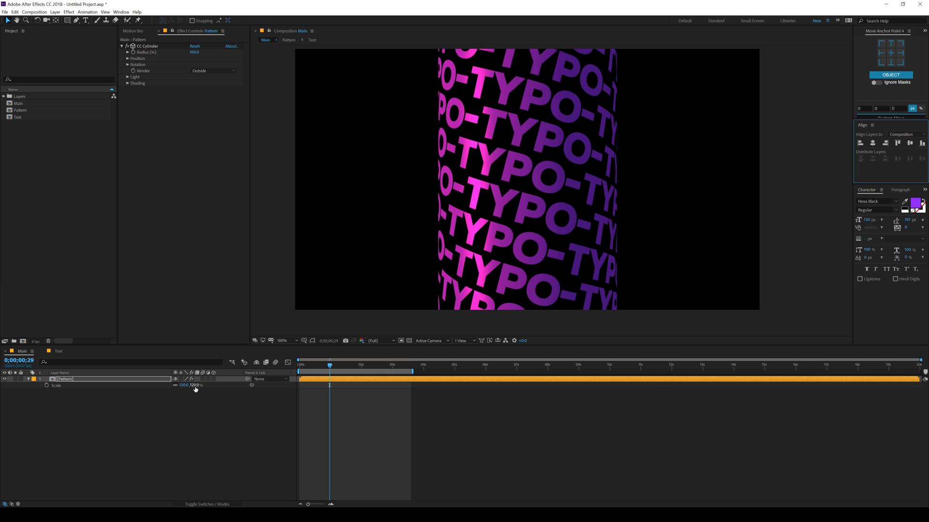
# Raise the Pattern layer's Scale and zoom to 200% then 400% on the seam between cylinders.
pyautogui.doubleClick(196, 385)
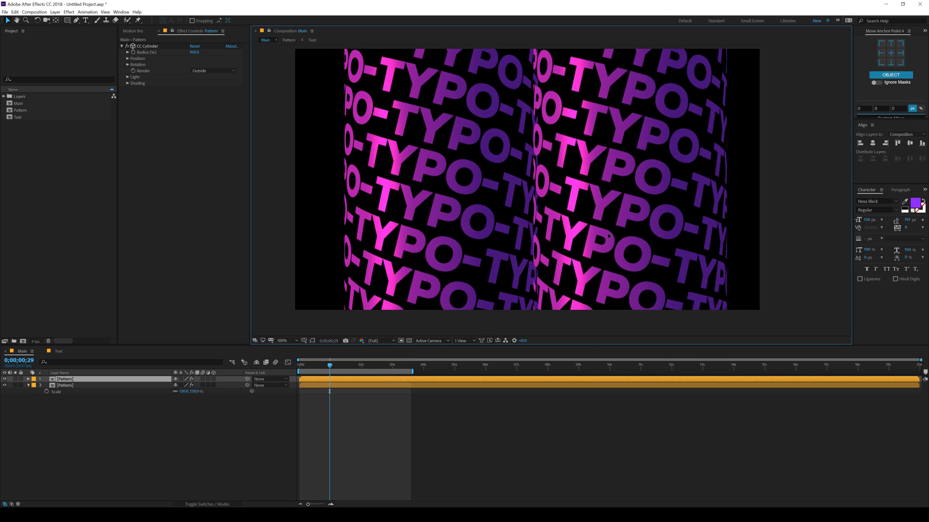
pyautogui.click(284, 339)
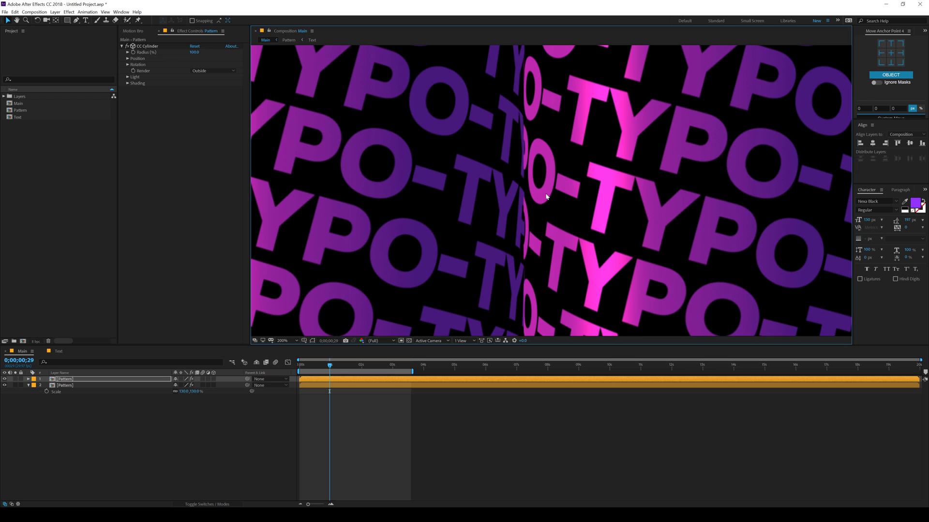
pyautogui.click(283, 340)
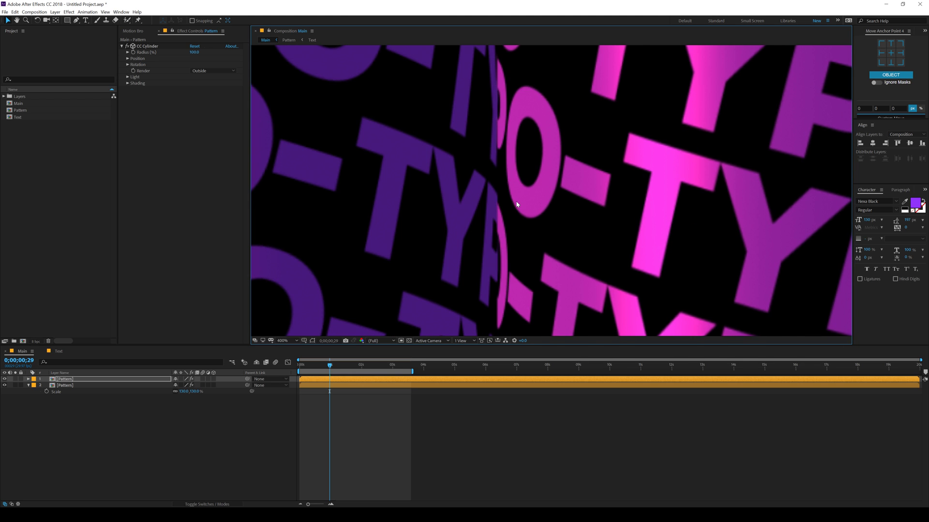
# Fit the frame in view and set the right cylinder's CC Cylinder Render to Inside.
pyautogui.click(283, 341)
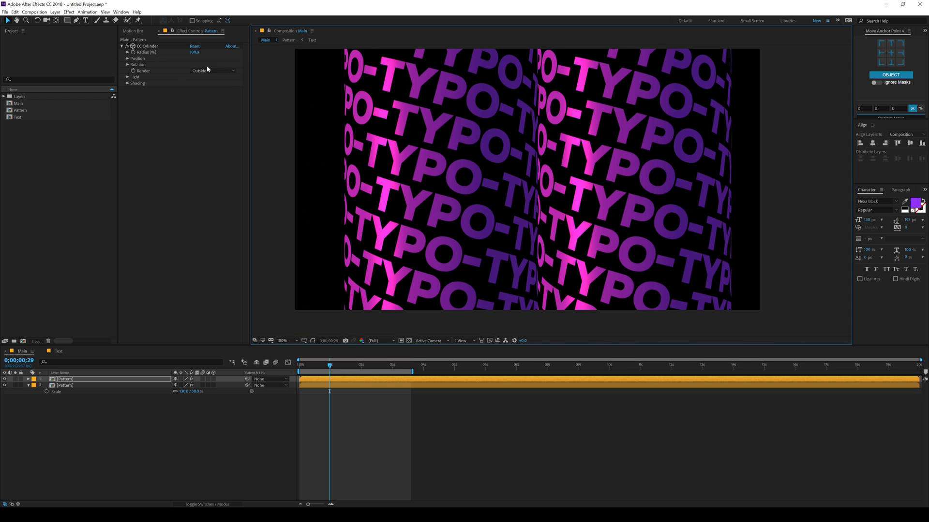
pyautogui.click(212, 70)
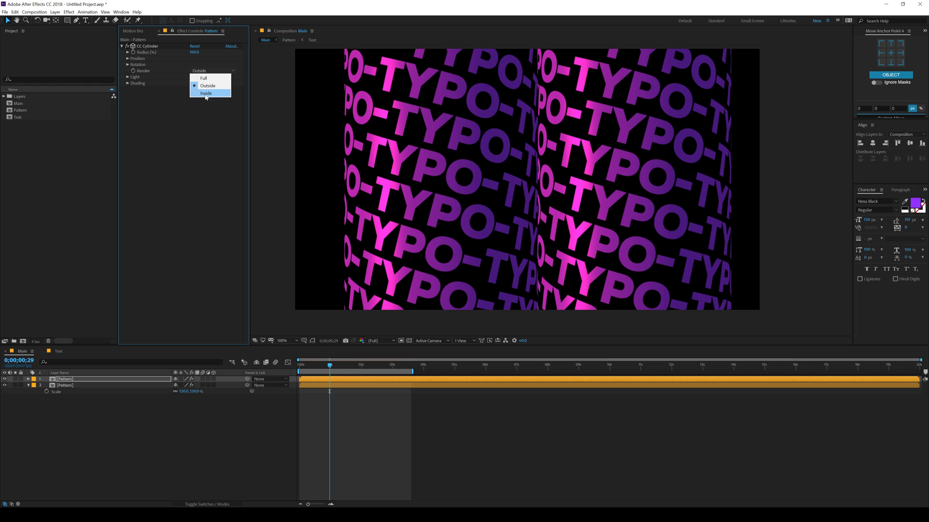
pyautogui.click(206, 93)
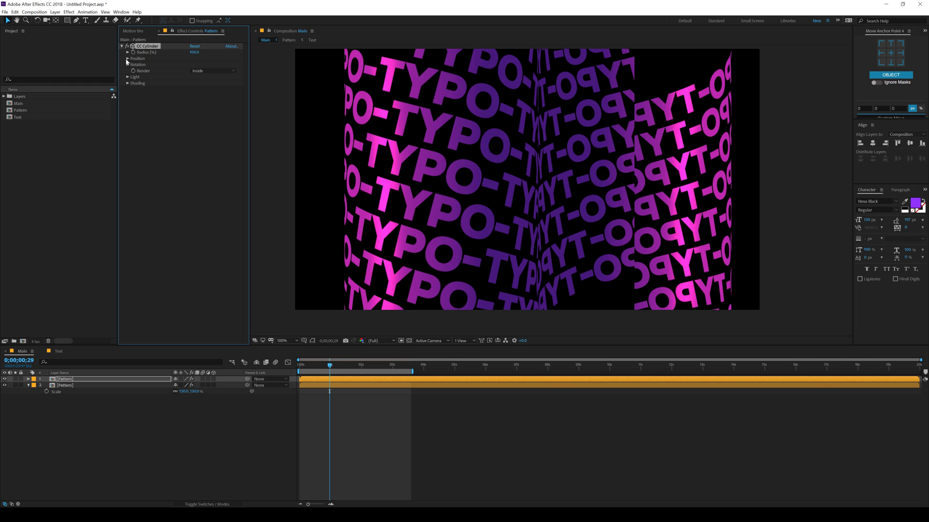
# Turn the inside cylinder around its Rotation Y axis to sit beside the left one.
pyautogui.click(127, 63)
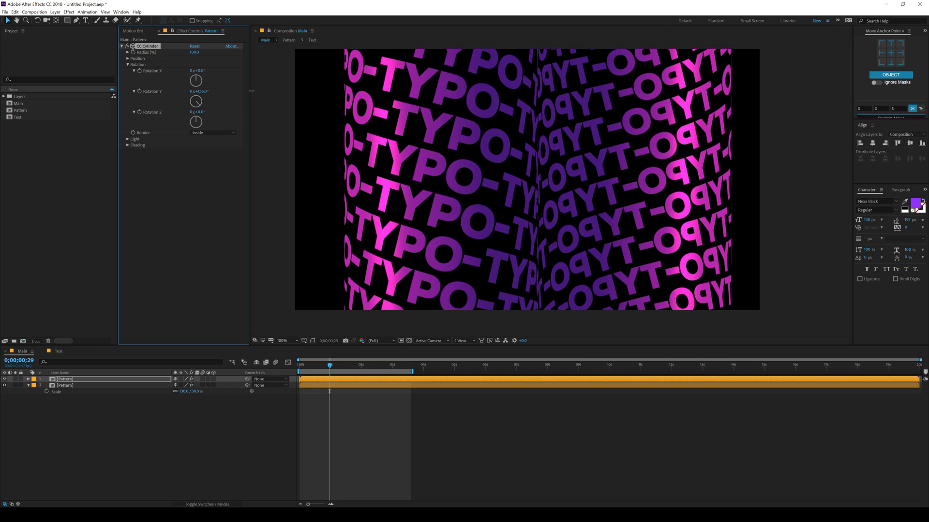
pyautogui.moveTo(199, 91); pyautogui.dragTo(205, 91)
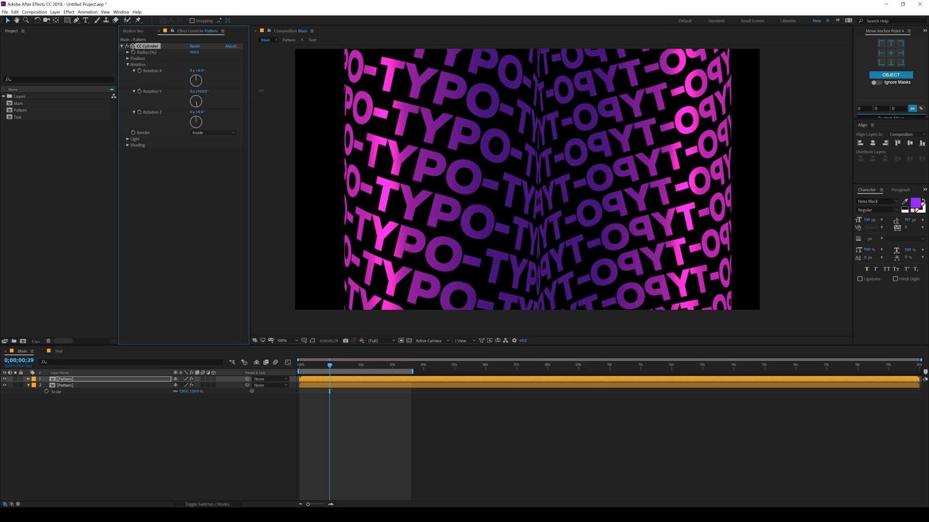
pyautogui.moveTo(199, 91); pyautogui.dragTo(204, 90)
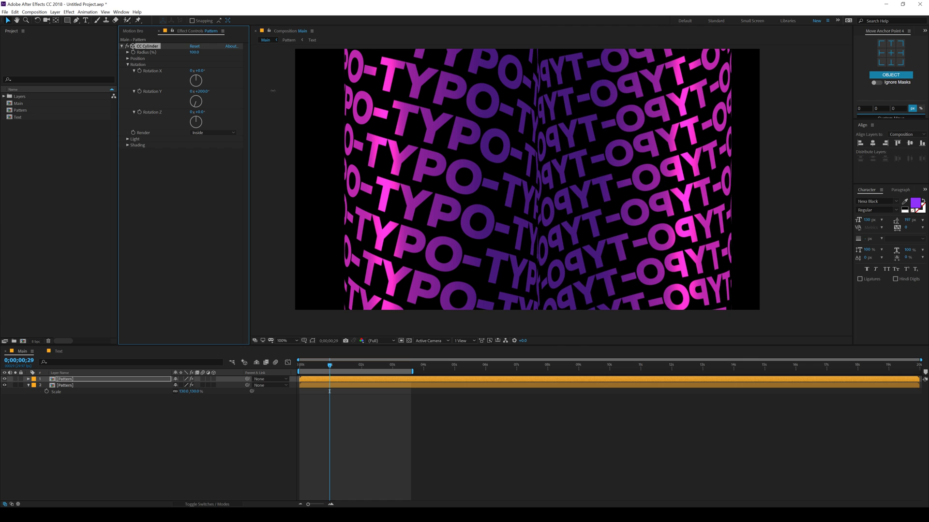
pyautogui.moveTo(199, 91); pyautogui.dragTo(170, 91)
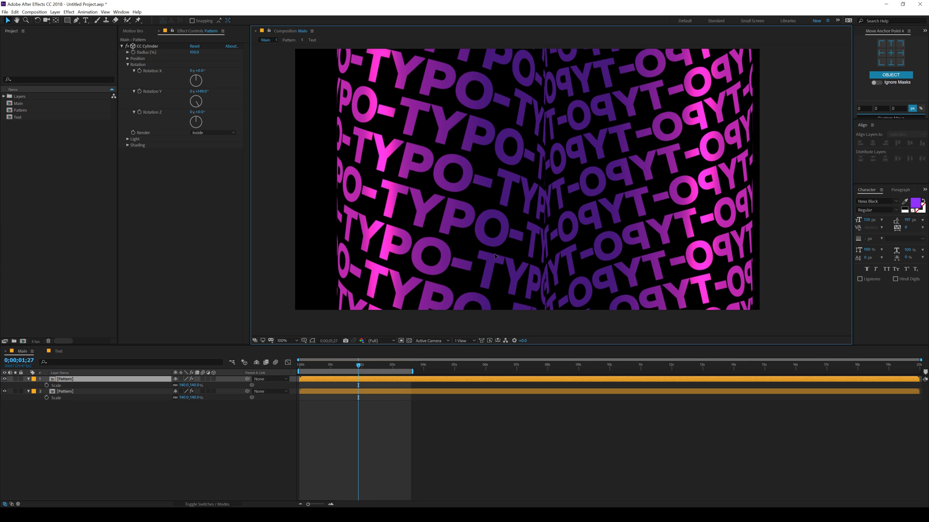
pyautogui.click(313, 364)
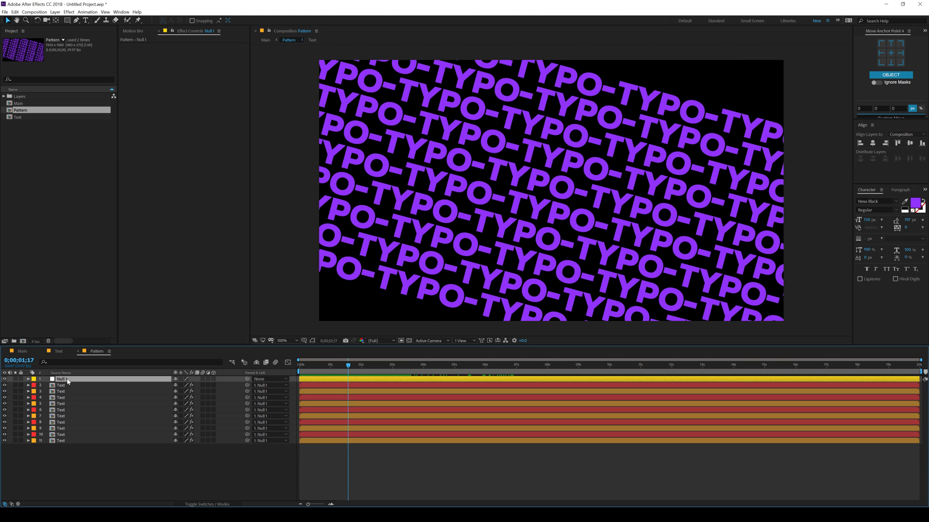
# Reset Null 1's rotation so TYPO- rows run level, and start the top Pattern layer slightly later.
pyautogui.click(27, 379)
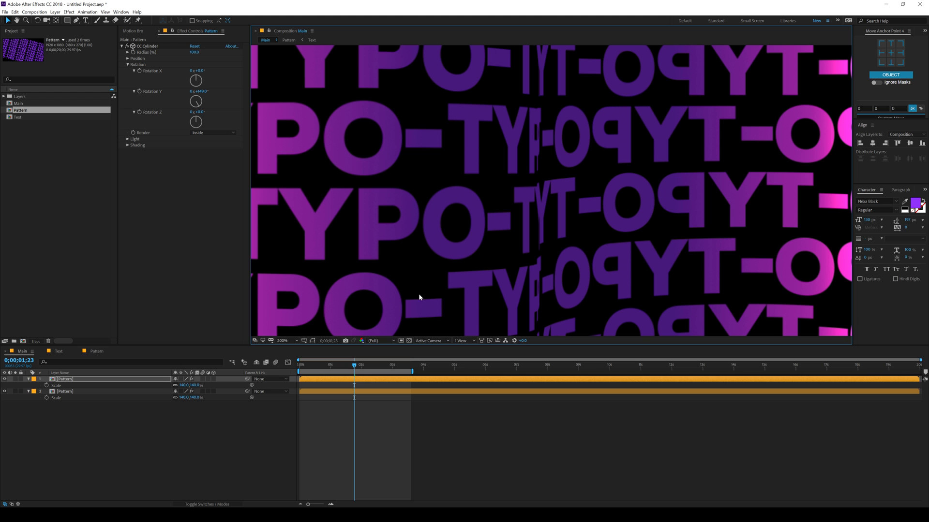
pyautogui.click(332, 363)
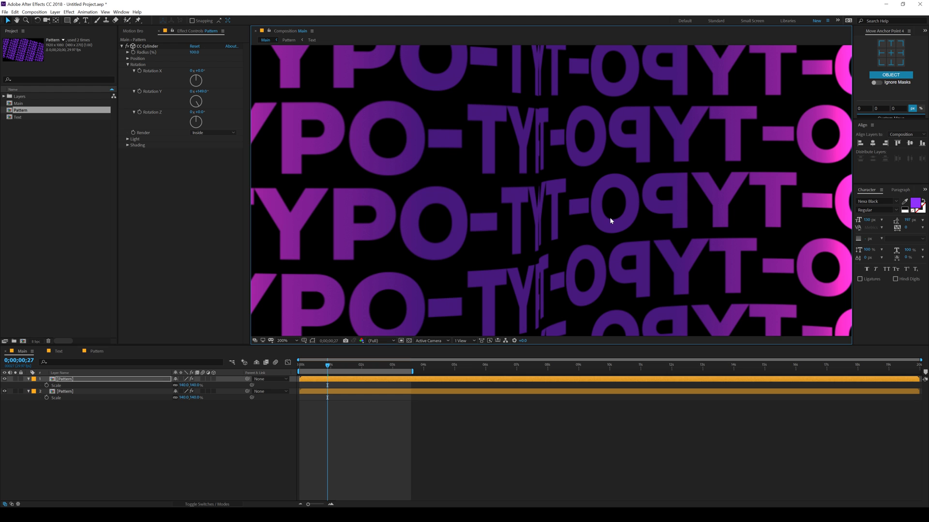
pyautogui.moveTo(331, 369)
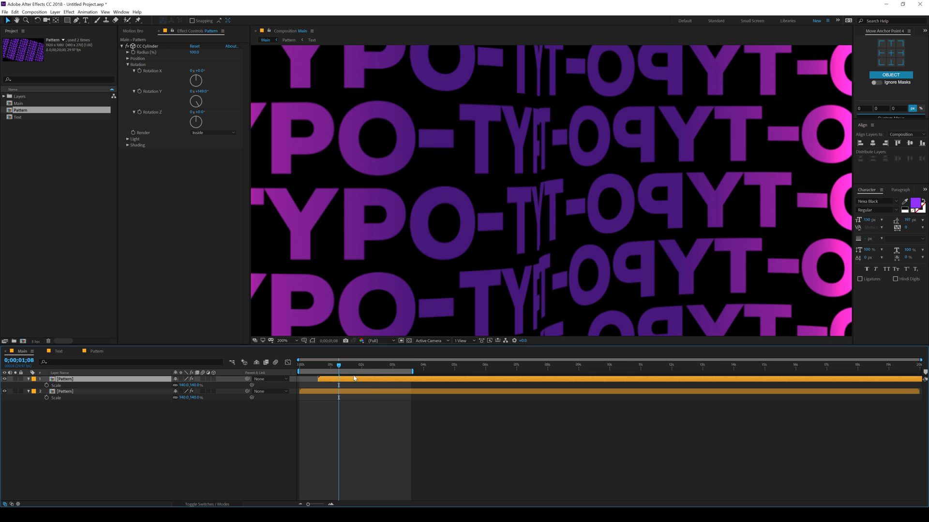
pyautogui.click(283, 341)
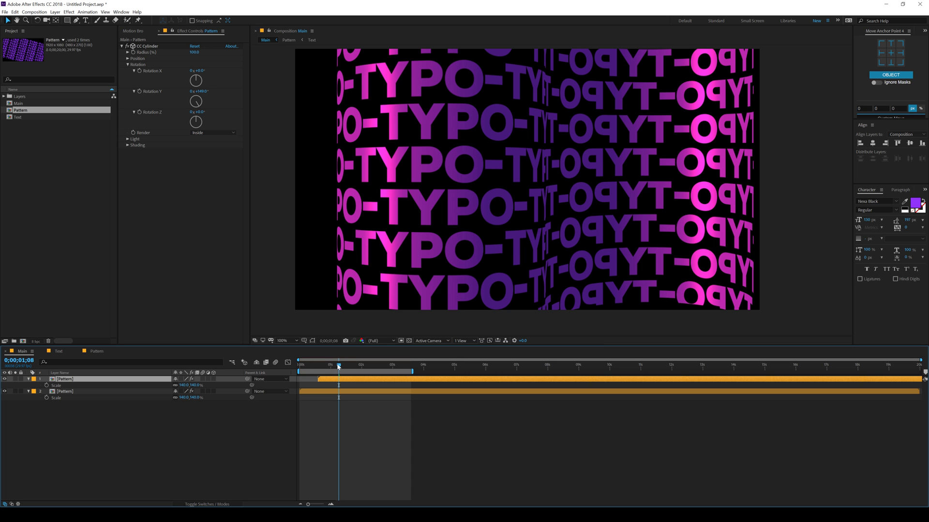
pyautogui.click(307, 364)
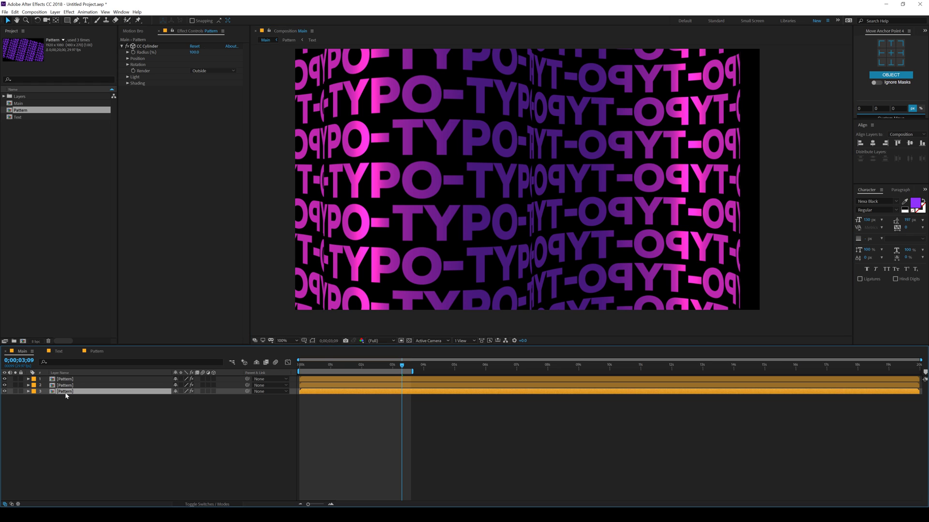
# Duplicate a Pattern cylinder into a fourth layer and jump back near the start.
pyautogui.press('ctrl+d')
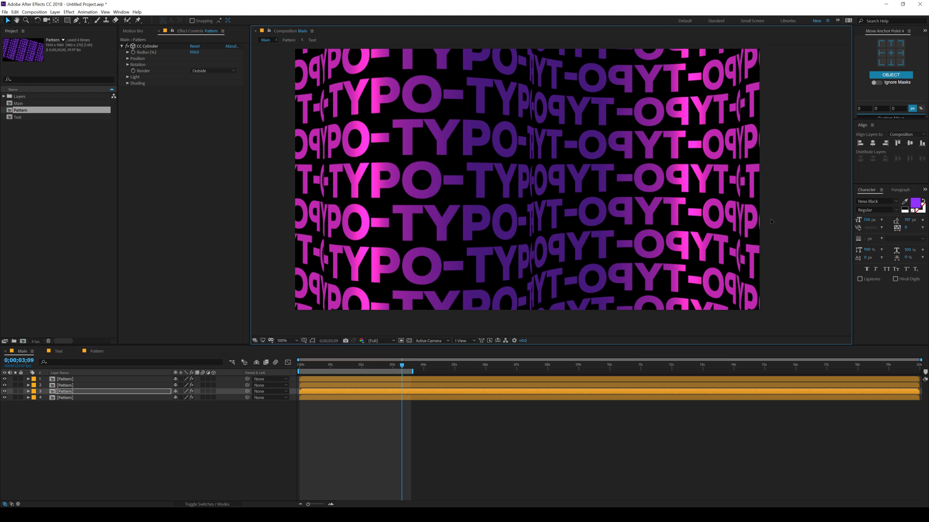
pyautogui.click(303, 368)
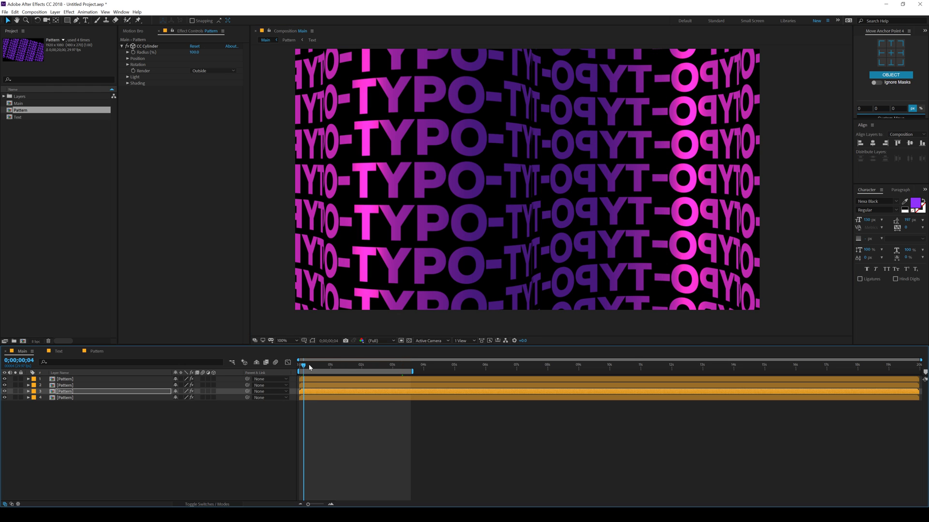